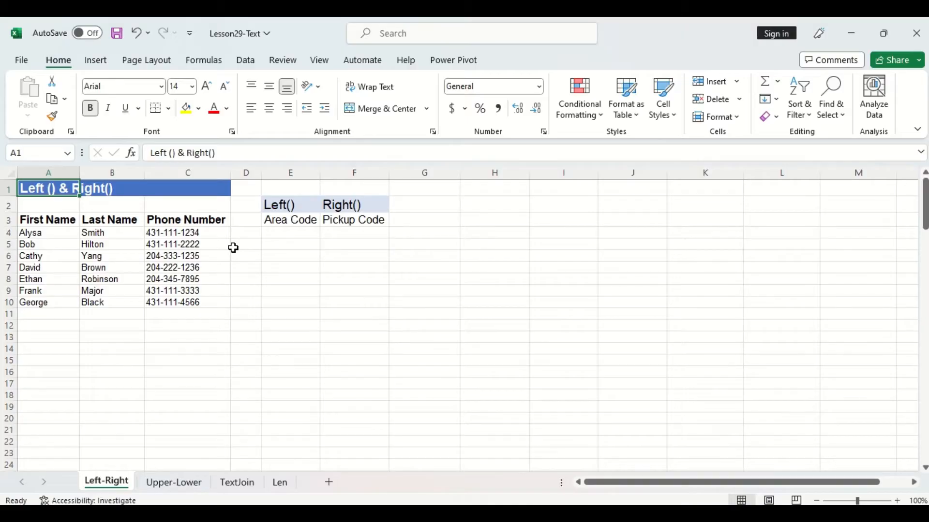
- Enter =LEFT(C4,3) in E4, finishing the incomplete first entry, so it returns area code 431
click(290, 204)
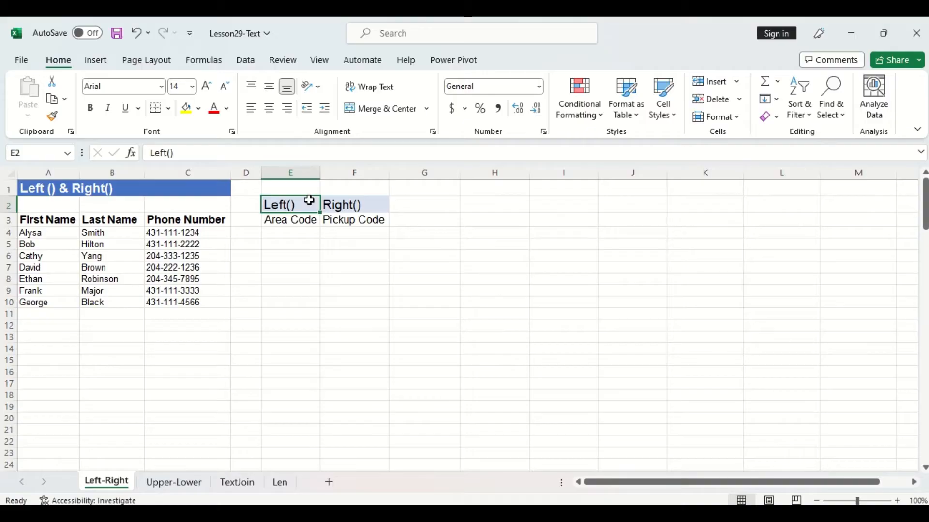
click(290, 234)
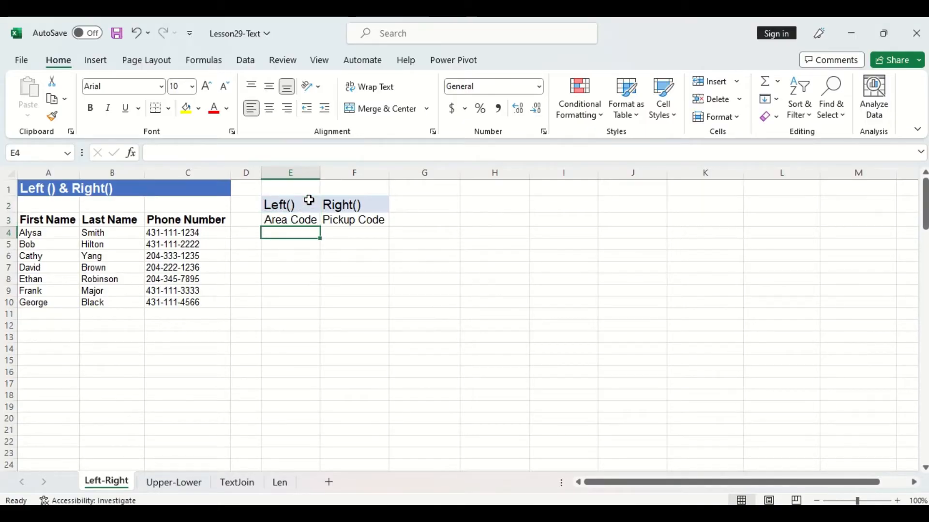
text(=LEFT()
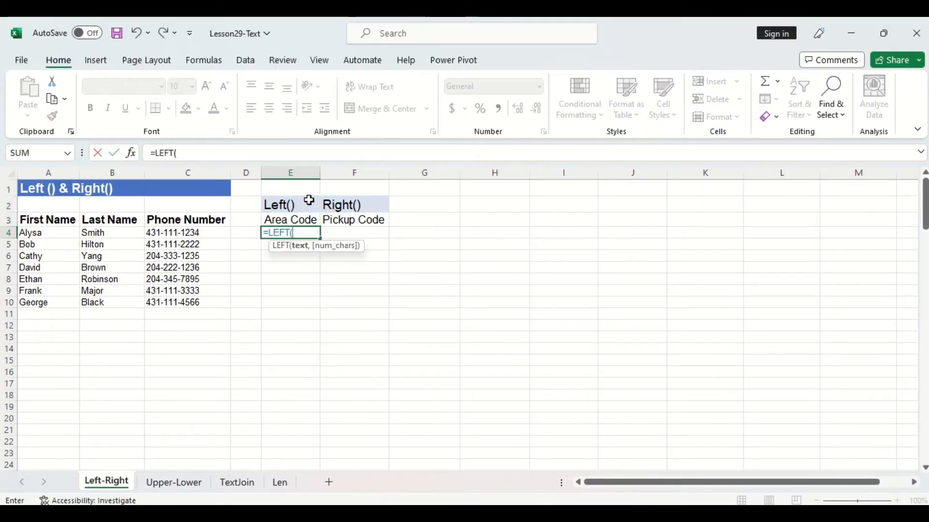
mouse_move(301, 257)
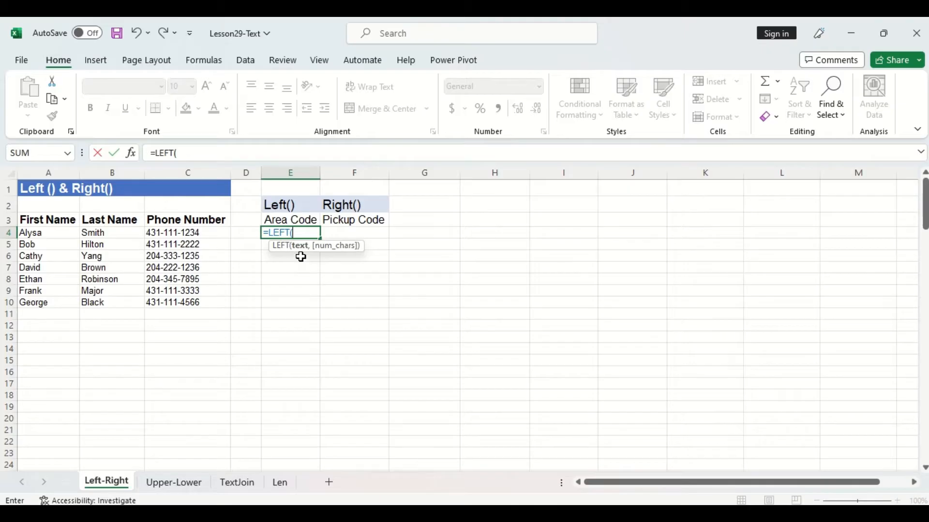
mouse_move(187, 231)
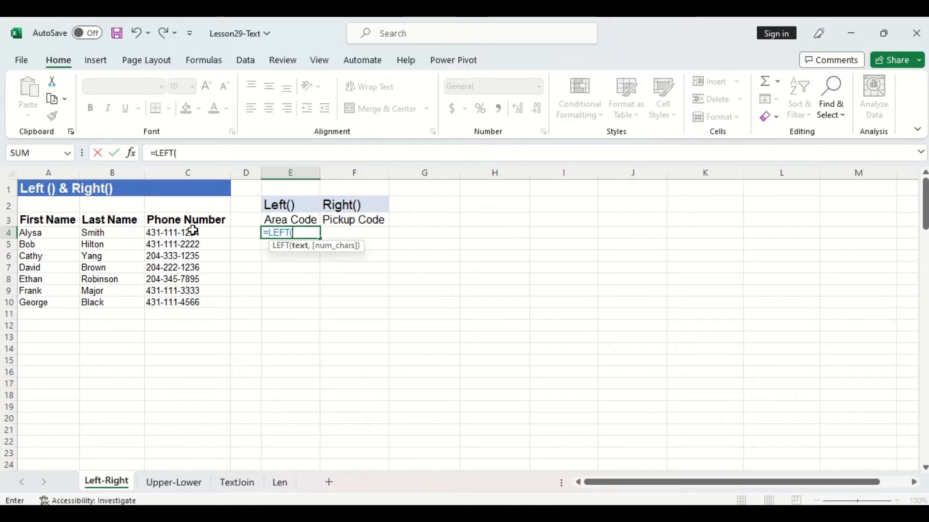
click(187, 233)
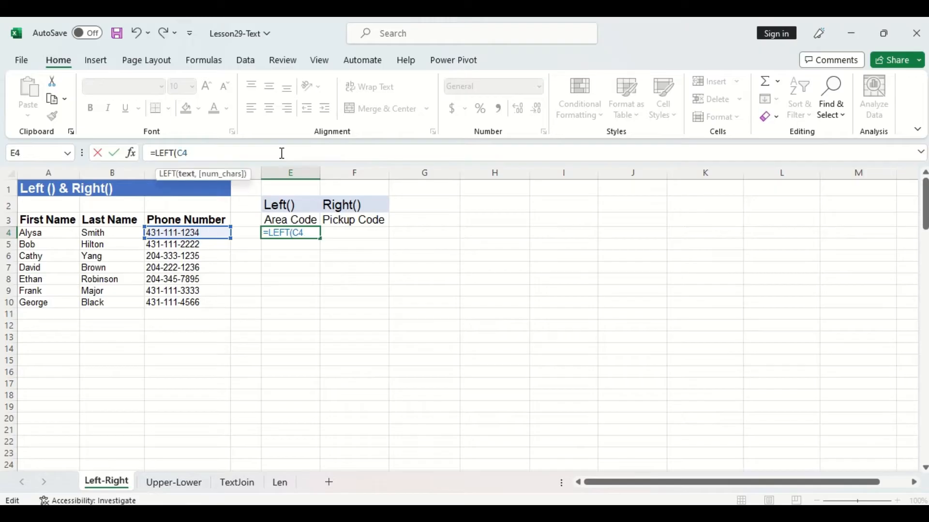
key(Enter)
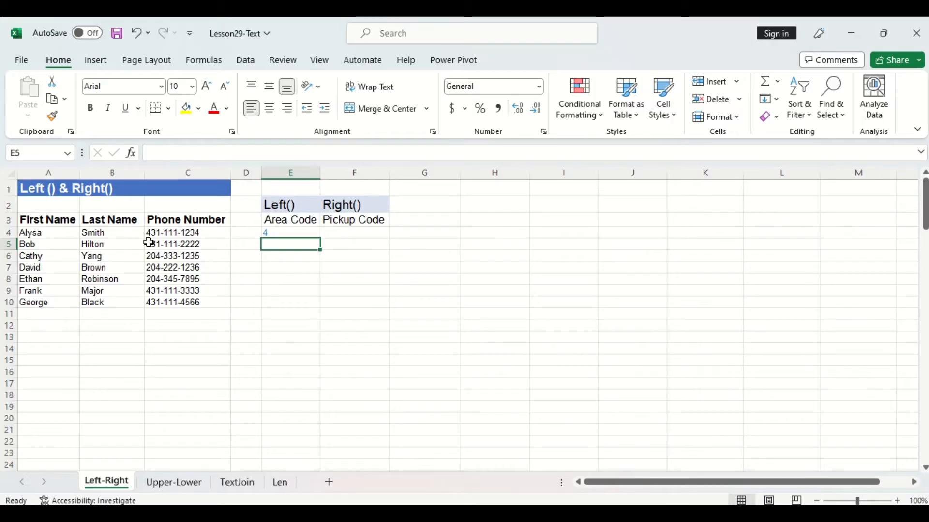
mouse_move(259, 267)
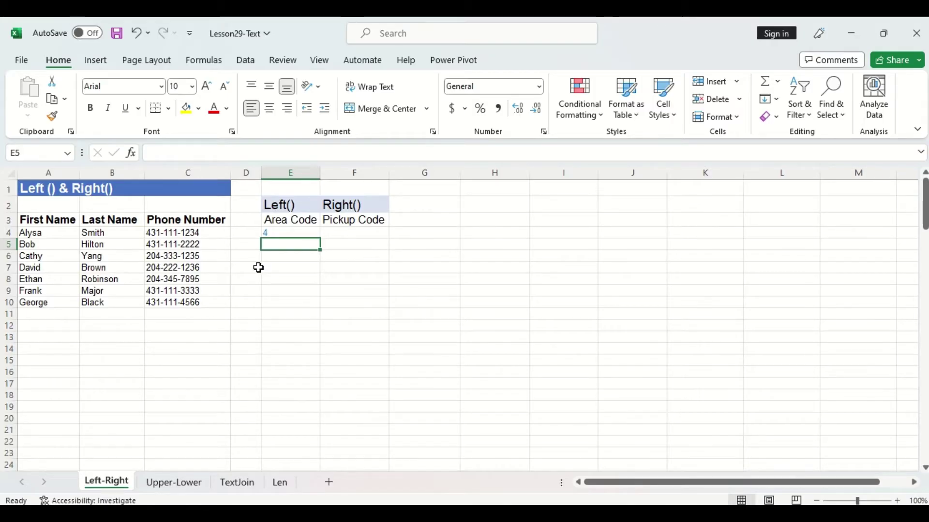
click(289, 233)
text(=LEFT(C4)
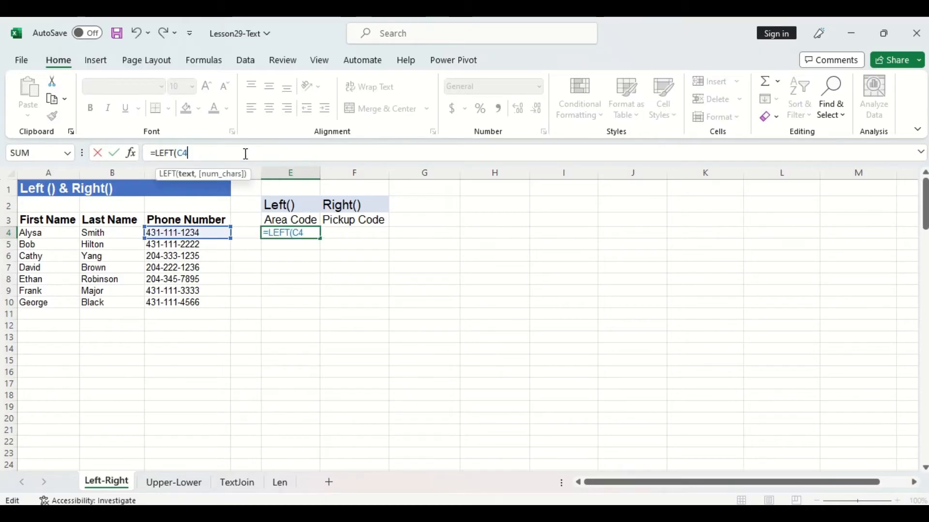
text(,3))
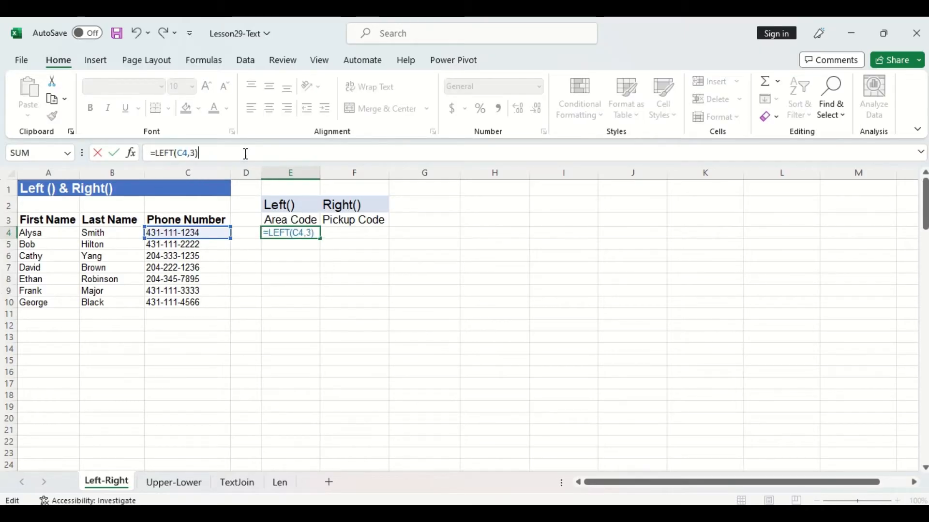
key(Enter)
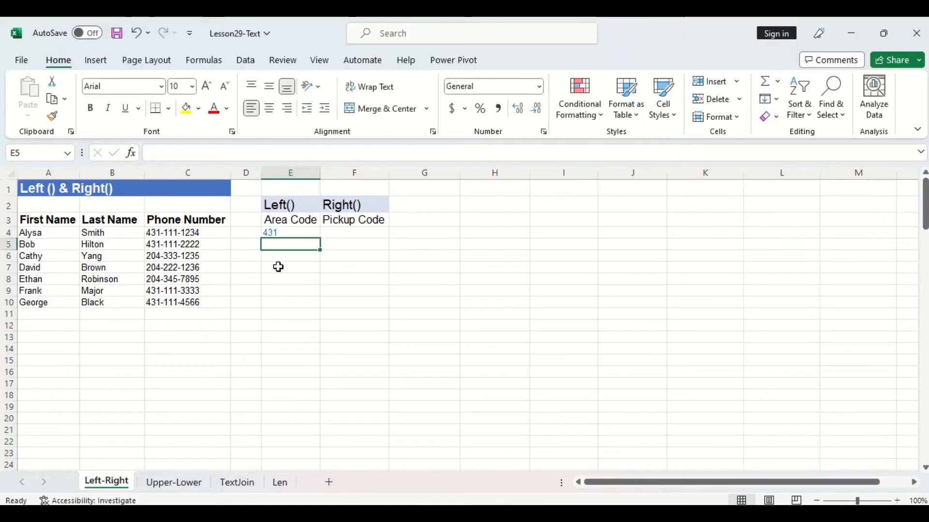
click(290, 233)
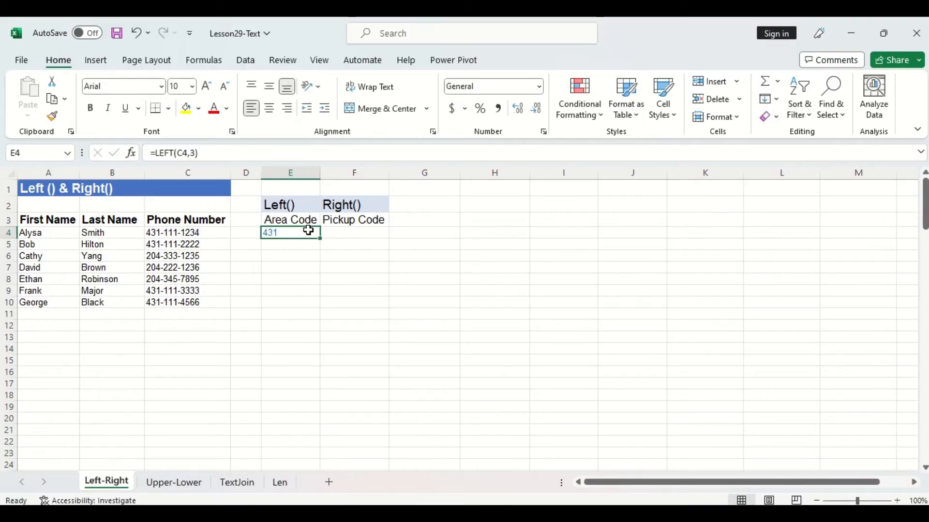
- Fill the E4 area code formula down to E10, showing codes like 431 and 204
drag(319, 237, 320, 305)
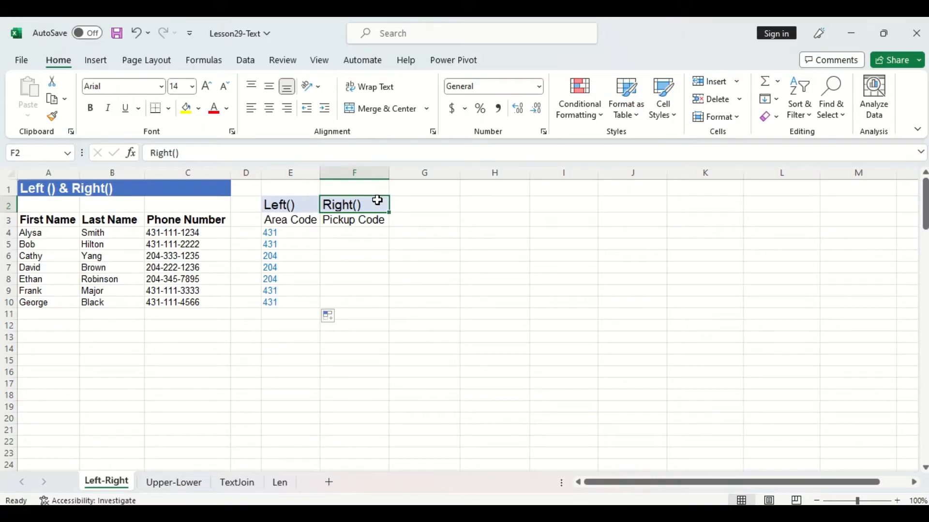
- Enter =RIGHT(C4,4) in F4 for pickup code 1234, then go to the Upper-Lower sheet
text(=r)
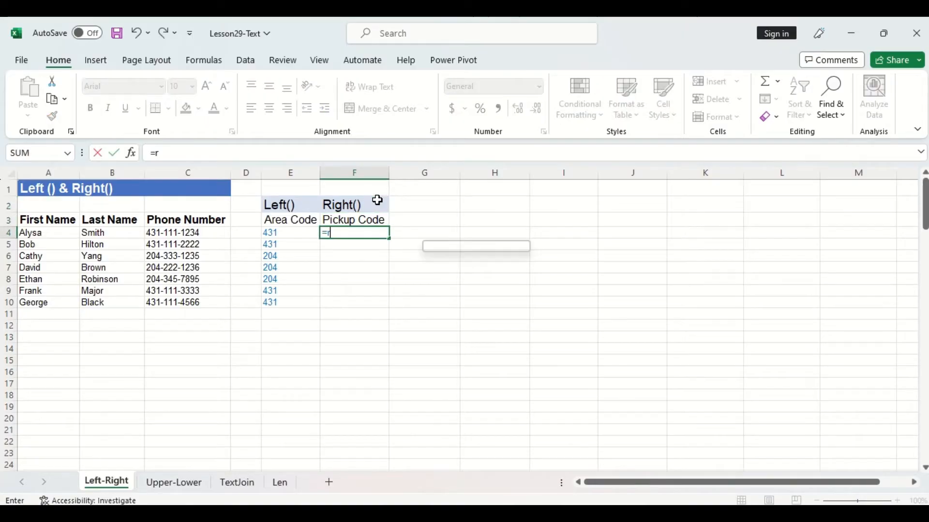
text(RIGHT()
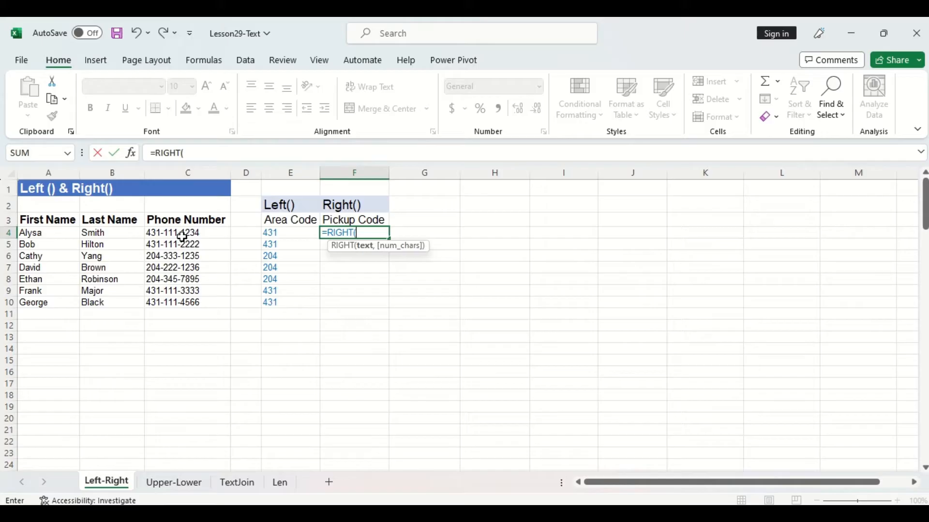
click(182, 233)
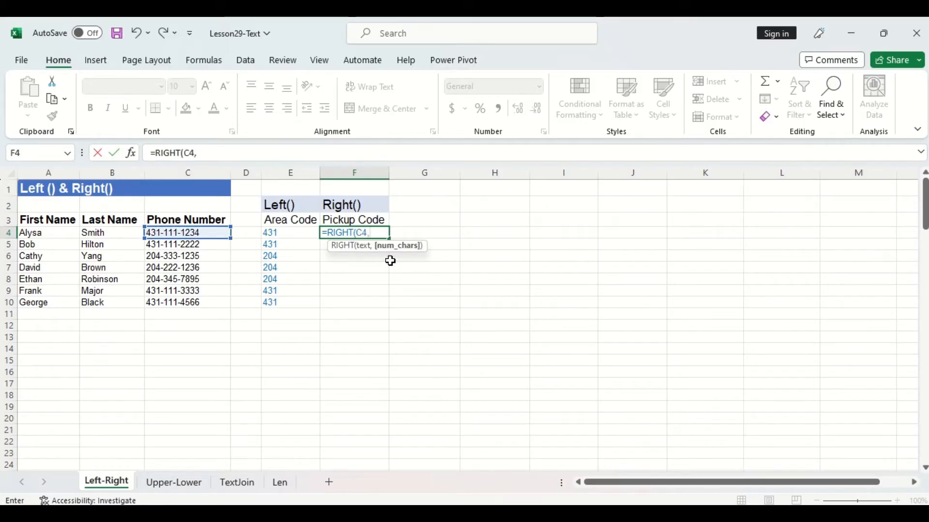
mouse_move(218, 248)
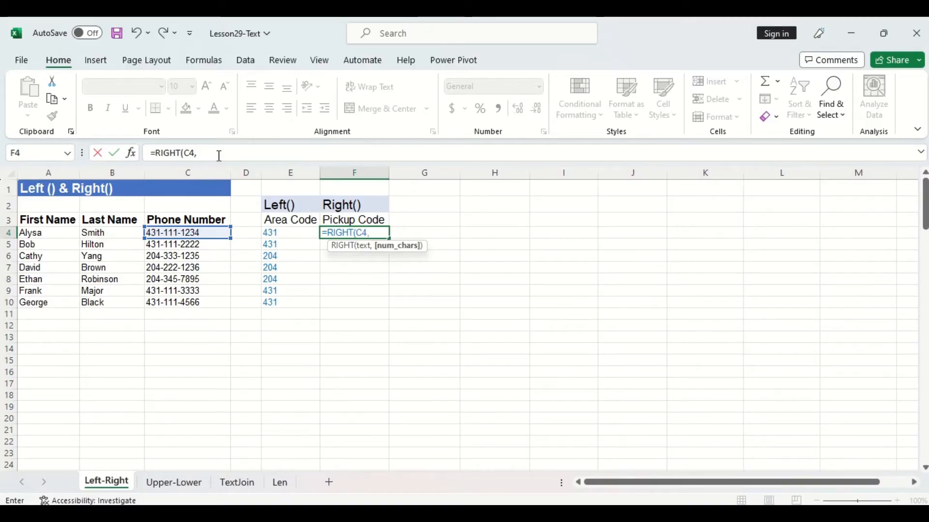
text(4))
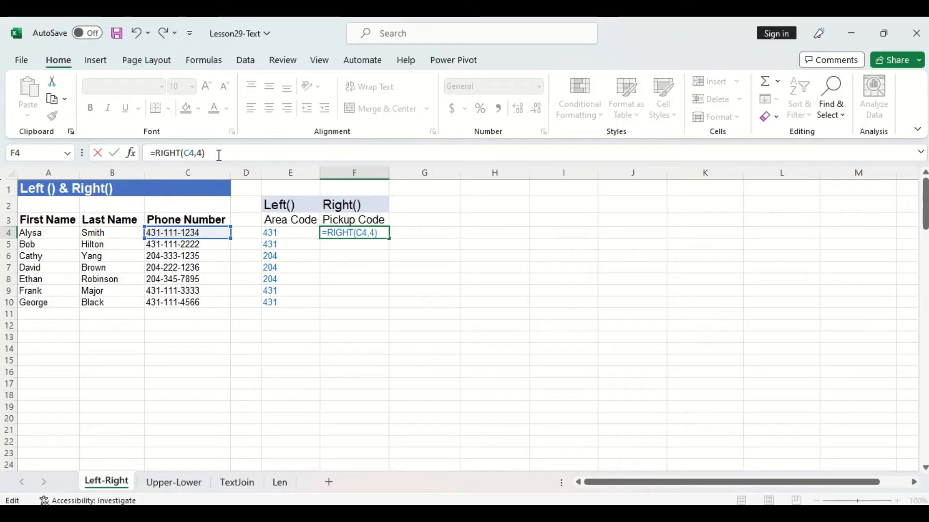
key(Enter)
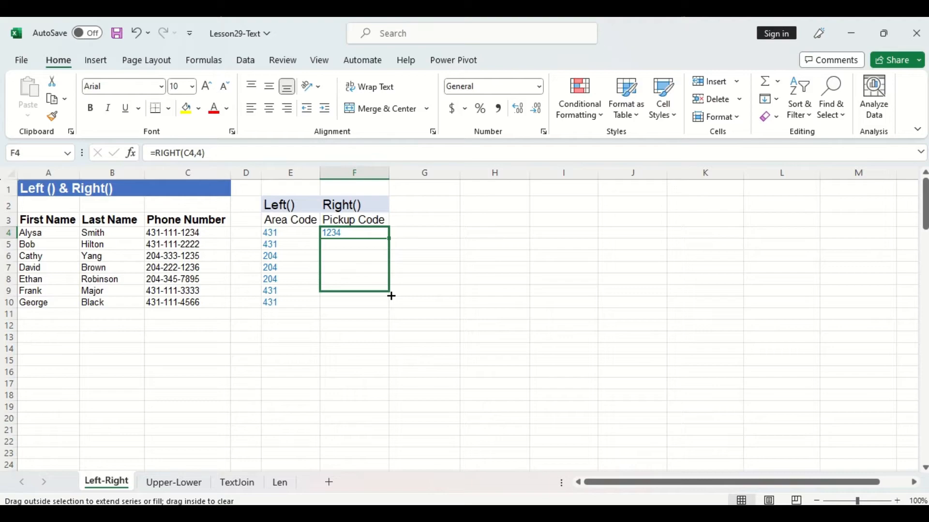
click(173, 482)
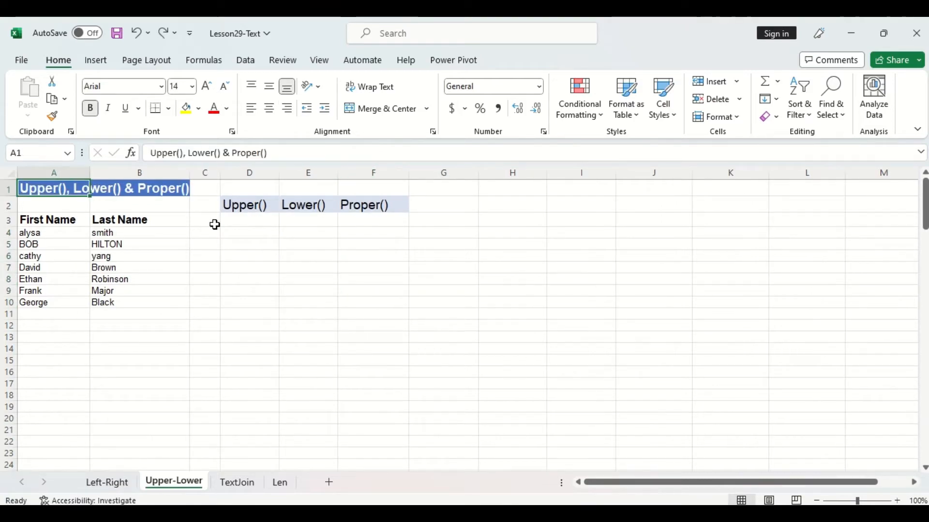
- Enter =UPPER(A4) in D4 so the first name shows as ALYSA
click(249, 205)
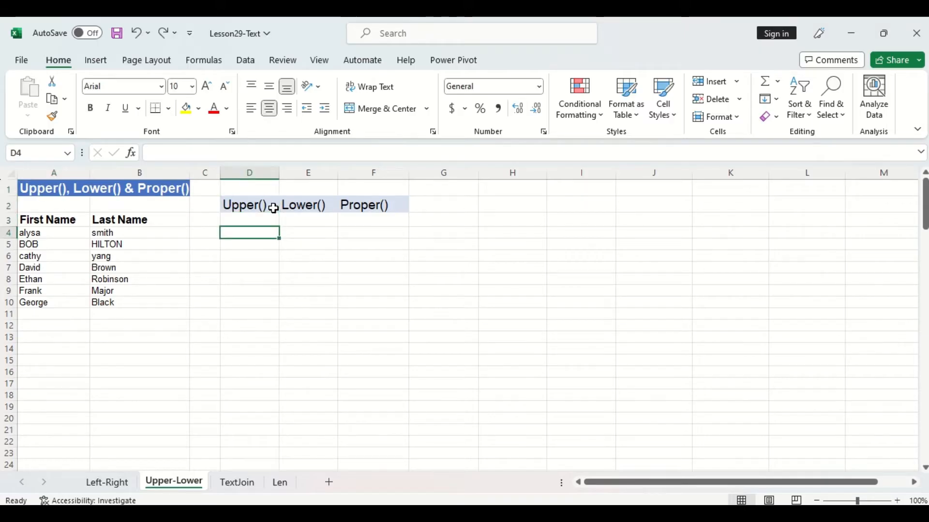
text(=UPPER()
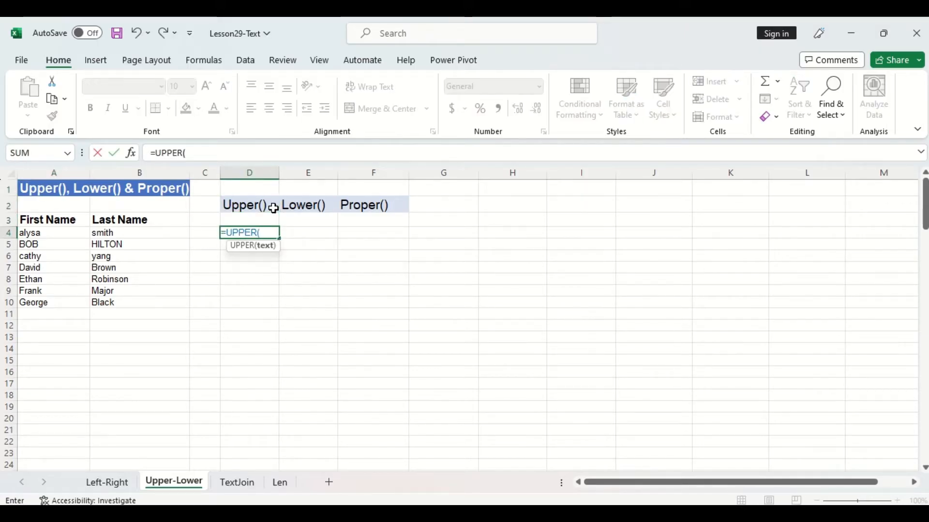
click(53, 232)
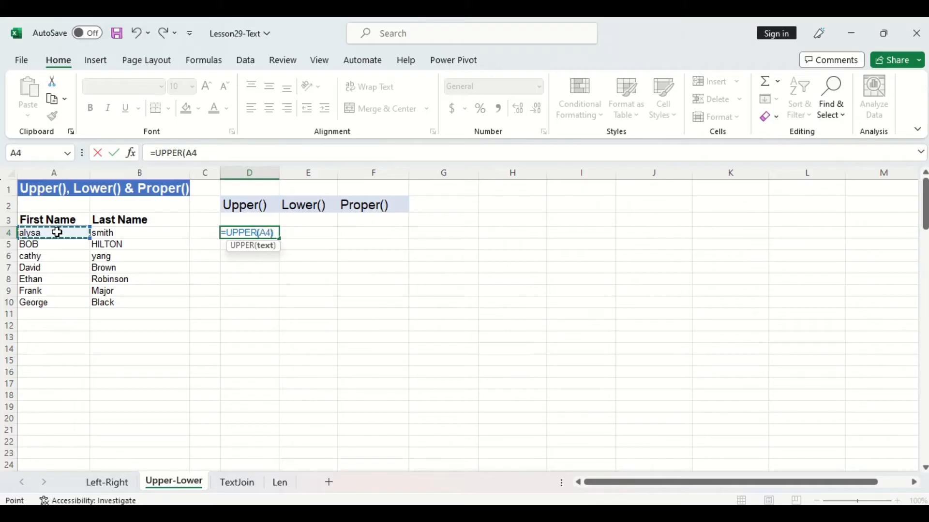
key(Enter)
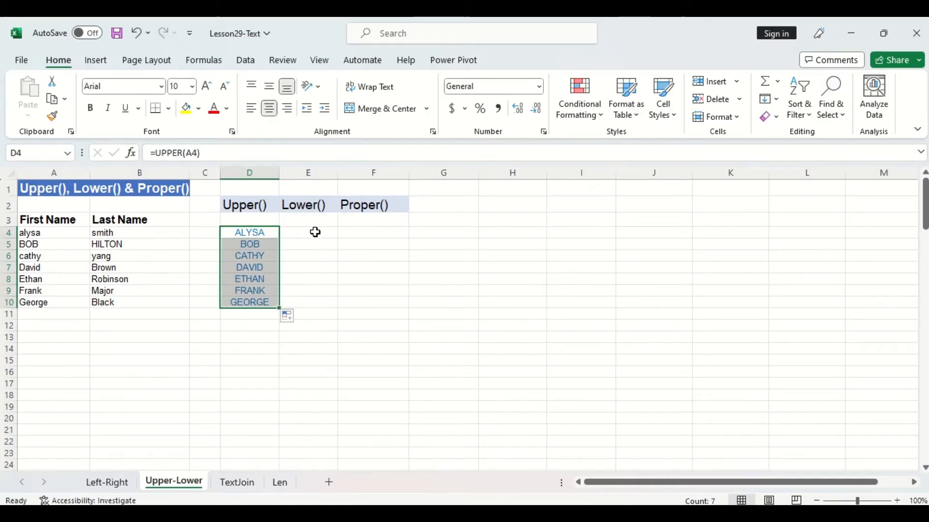
- Enter =LOWER(B4) in E4 to show the last name in lowercase, and select it
text(=low)
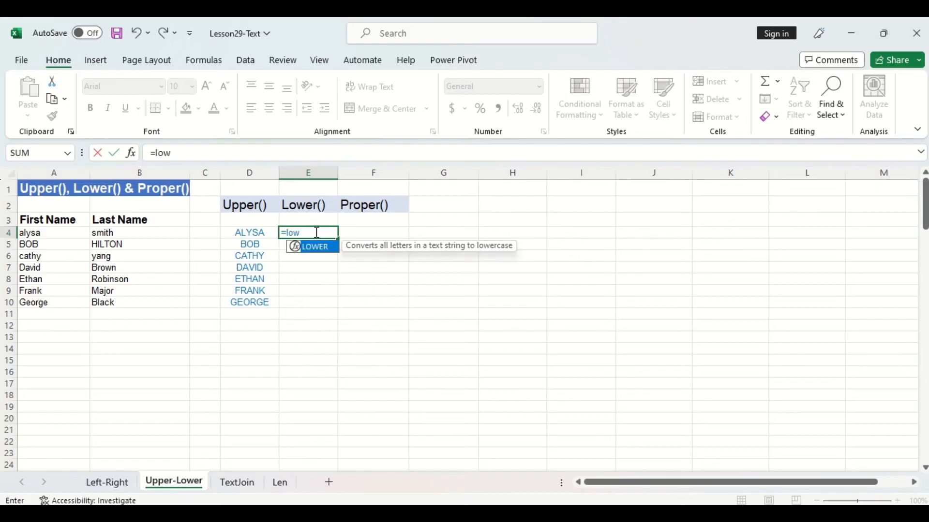
text(er)
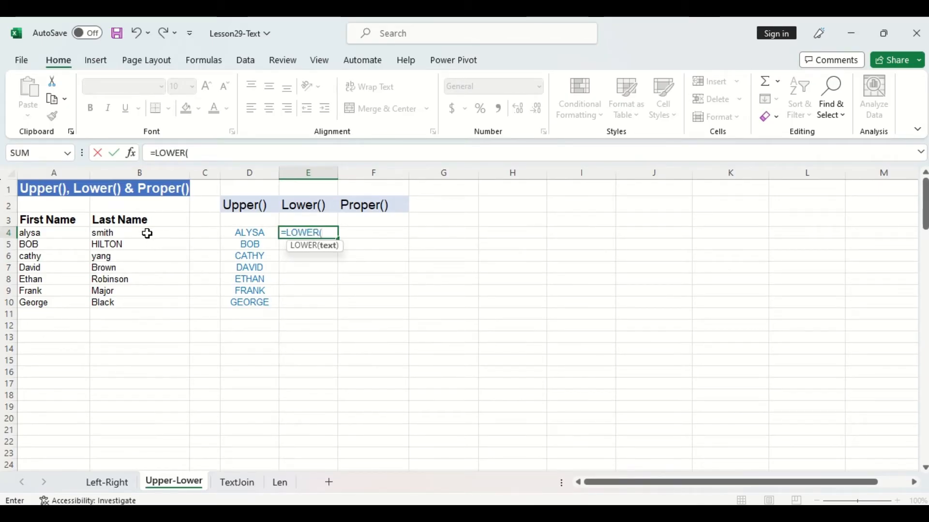
key(Enter)
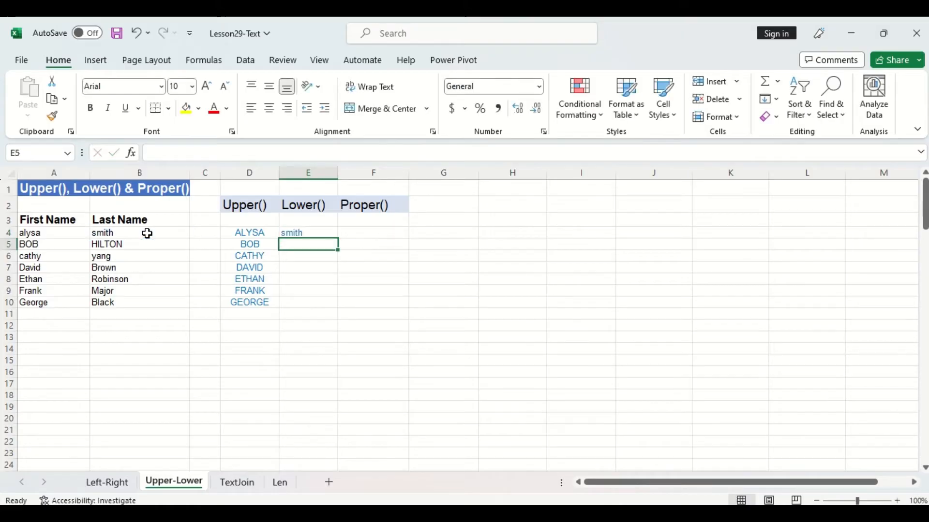
click(308, 233)
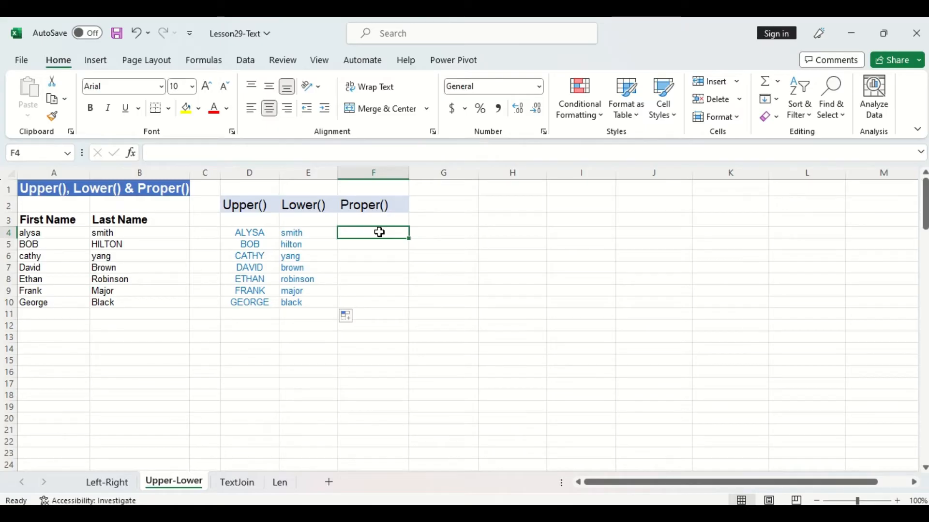
- Enter =PROPER(A4) in F4 so the first name reads Alysa
text(=proper)
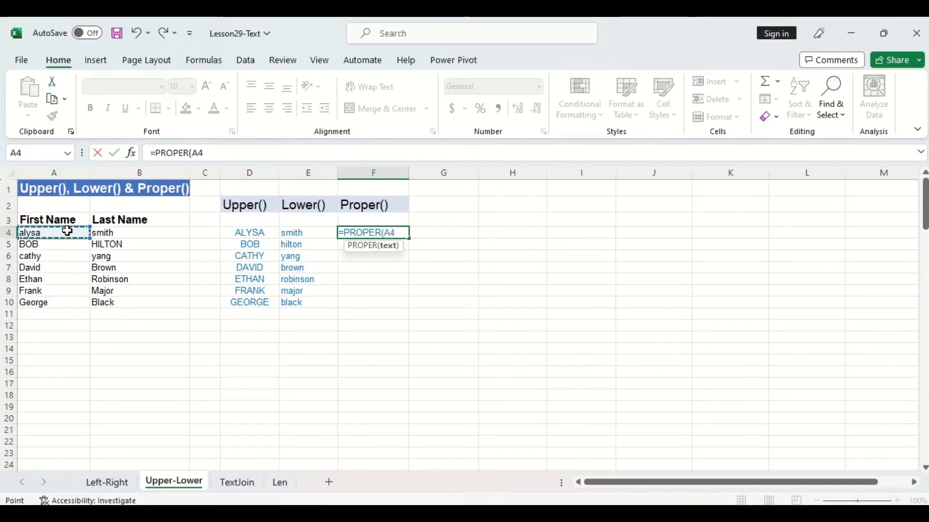
key(Enter)
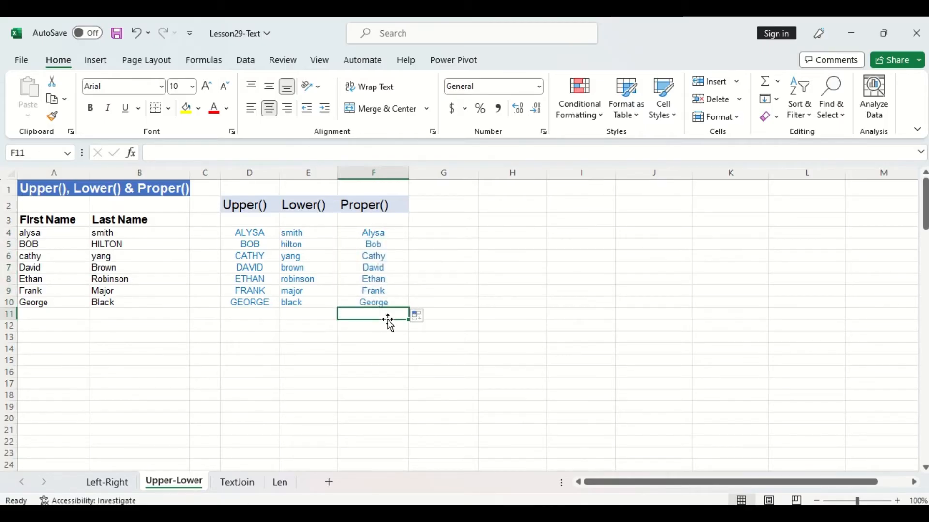
mouse_move(67, 327)
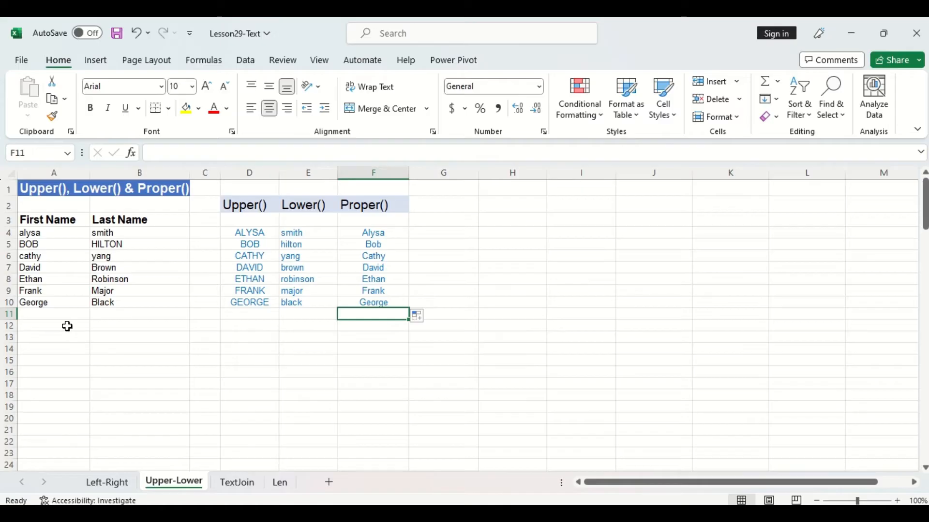
- Type 'This is a SENTENCE' in A12, then go to the TextJoin sheet
text(This is a SENTENCE)
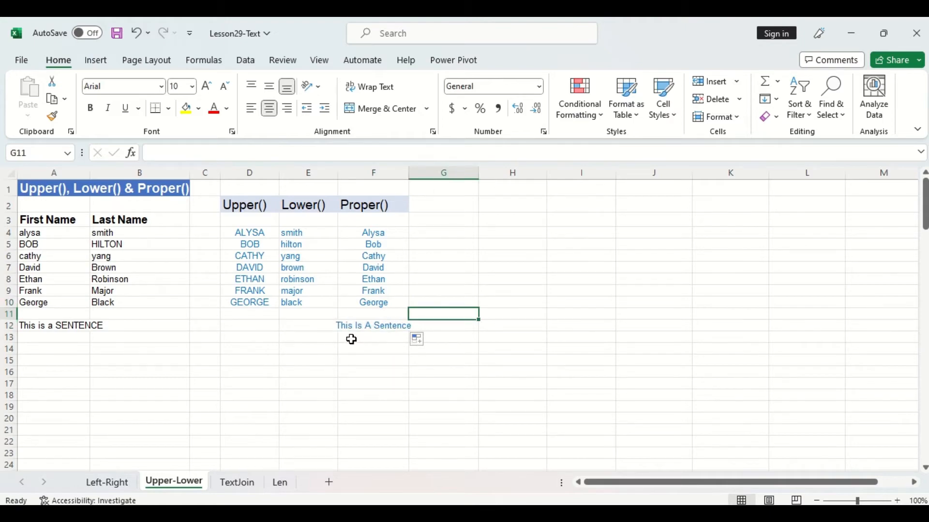
mouse_move(373, 336)
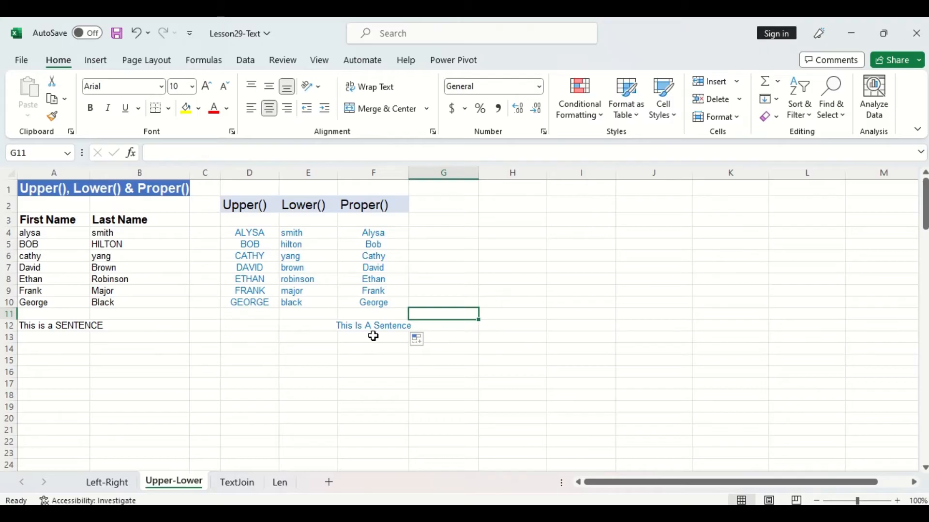
mouse_move(396, 337)
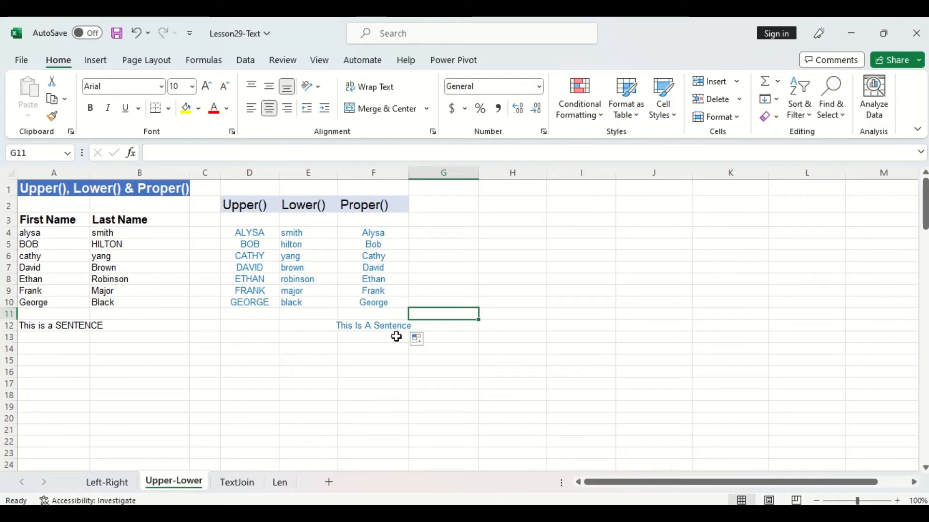
click(237, 482)
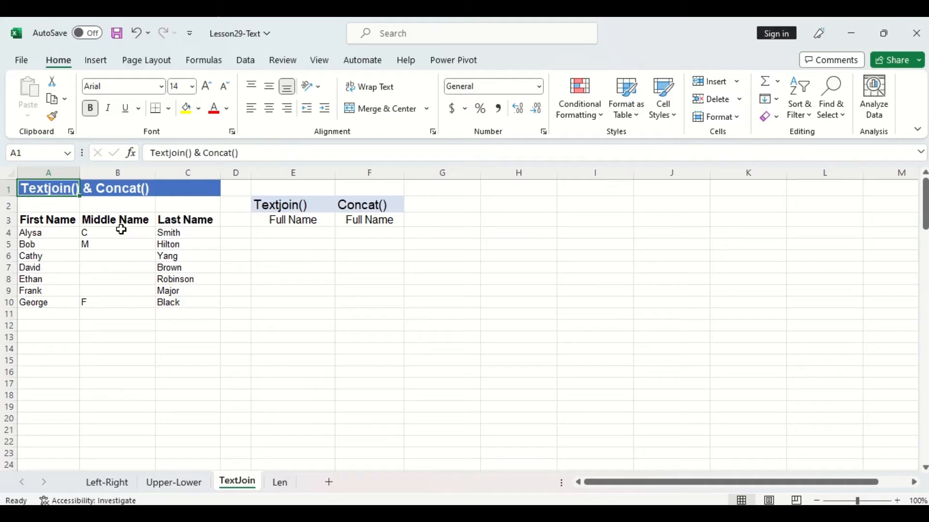
mouse_move(294, 235)
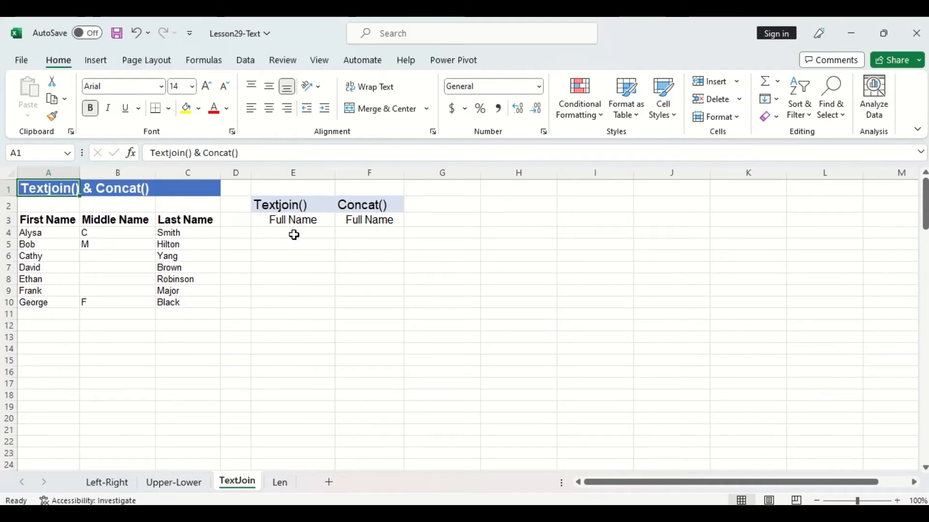
- Build =TEXTJOIN(" ",1,A4,B4,C4) in E4 joining first, middle and last names
click(292, 205)
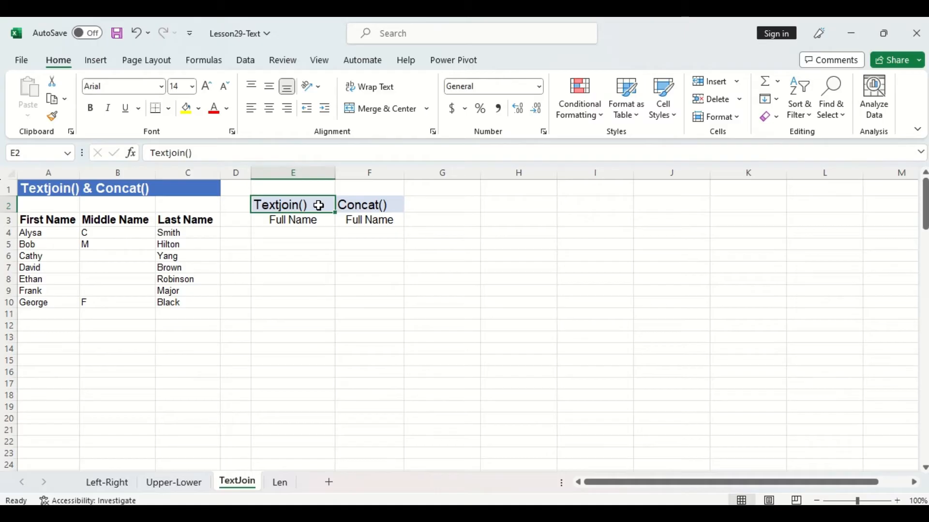
text(=text)
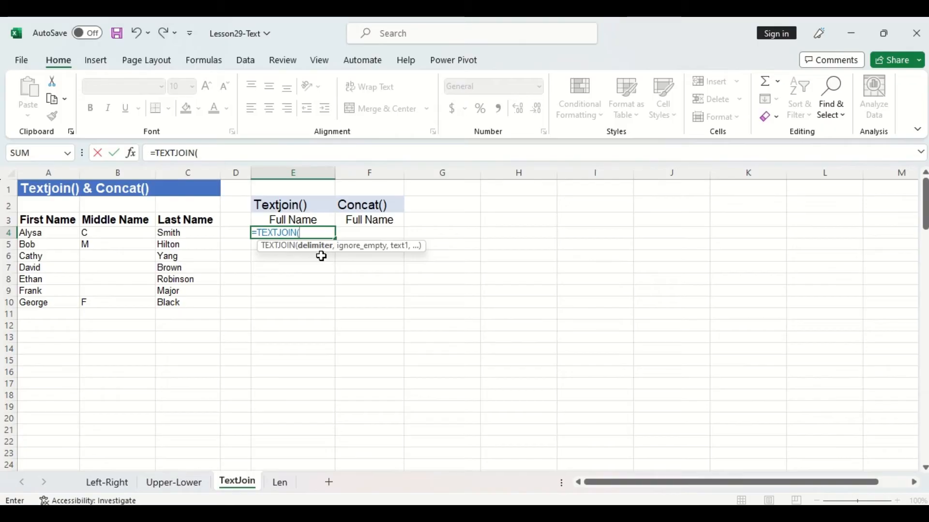
text(" ",)
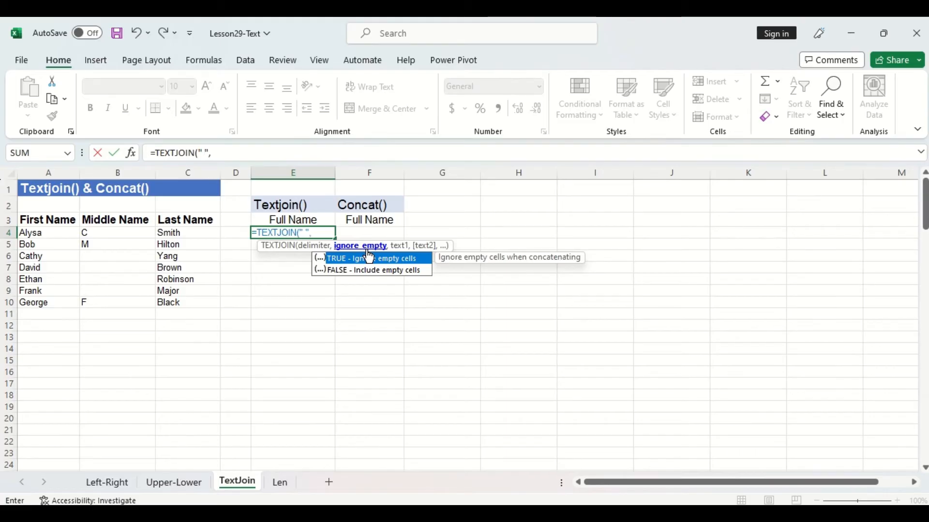
text(1)
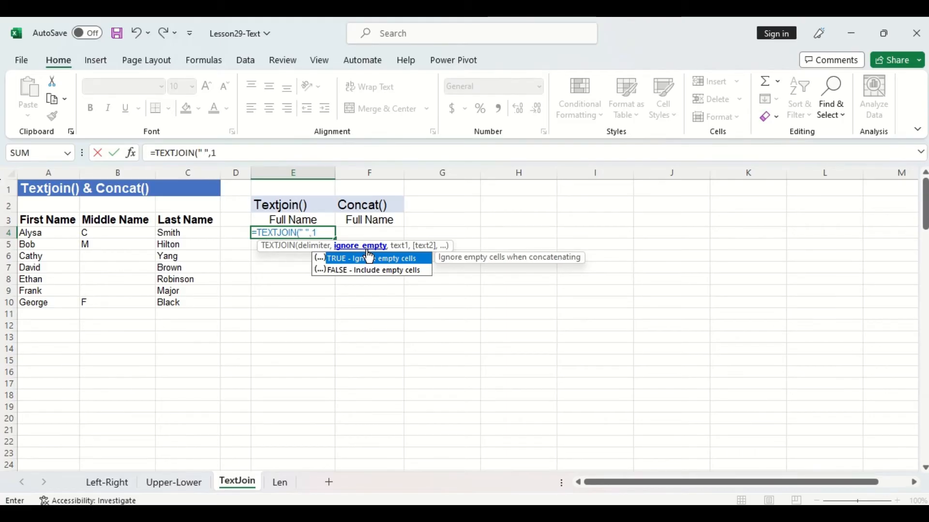
text(,)
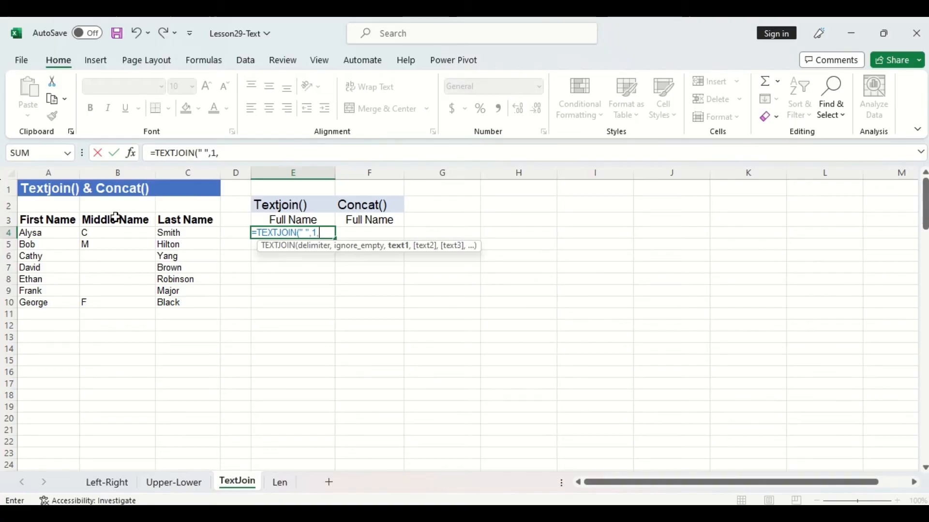
click(48, 233)
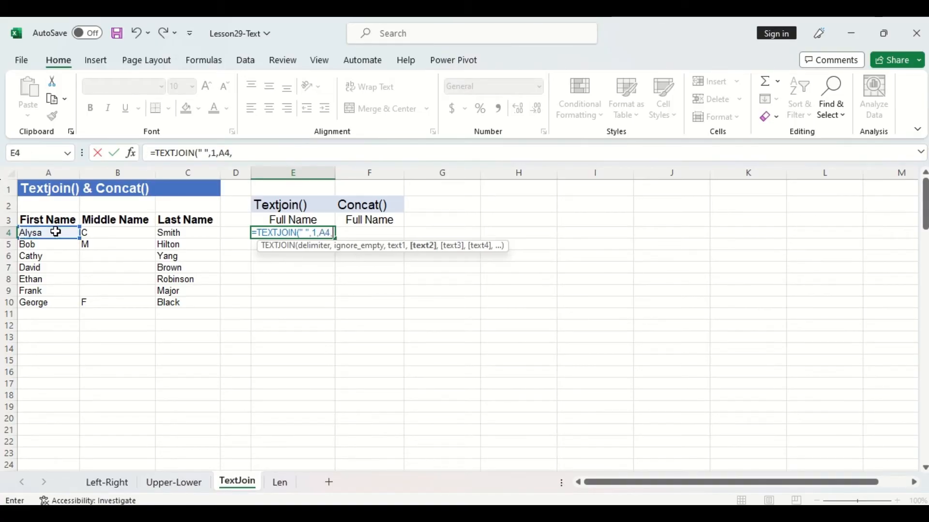
click(116, 233)
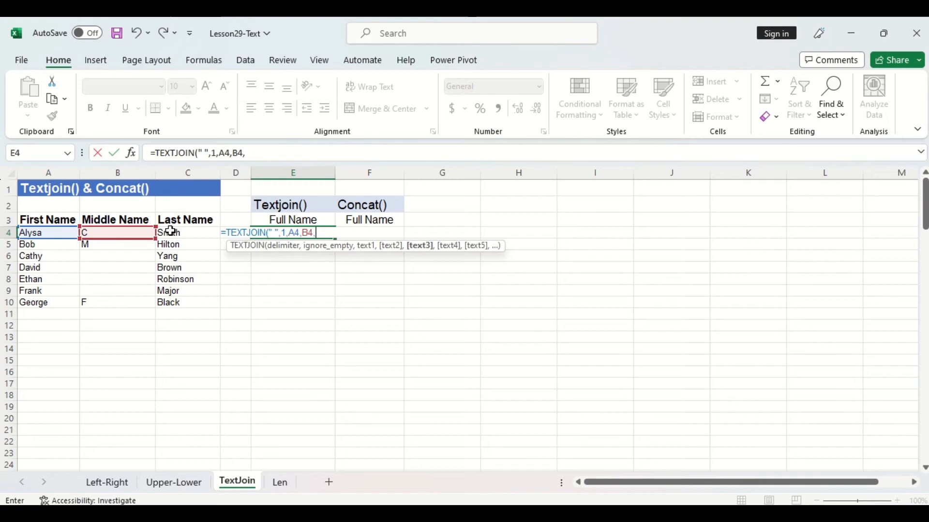
key(Enter)
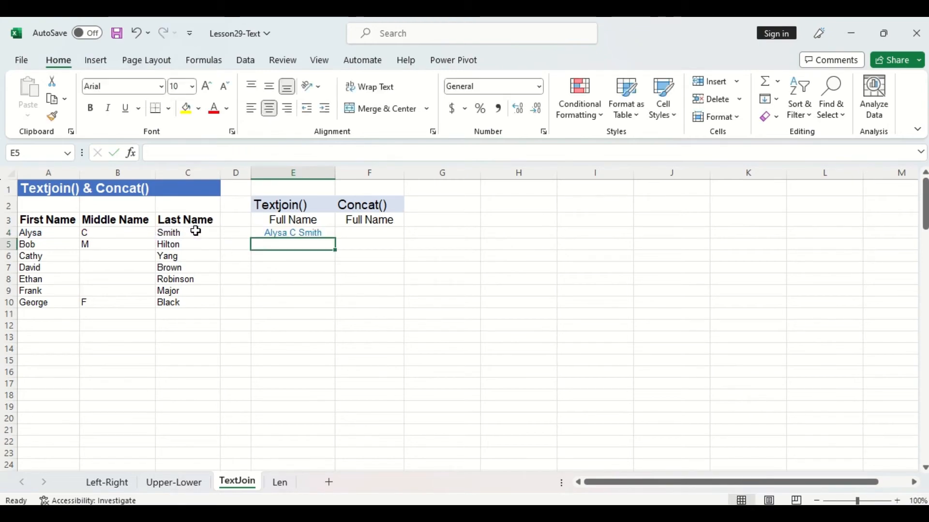
click(292, 232)
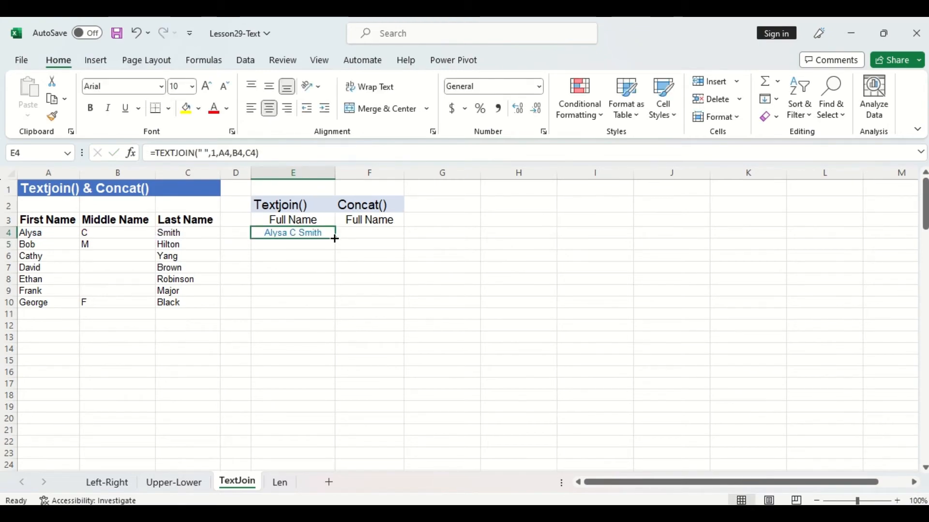
drag(335, 239, 305, 302)
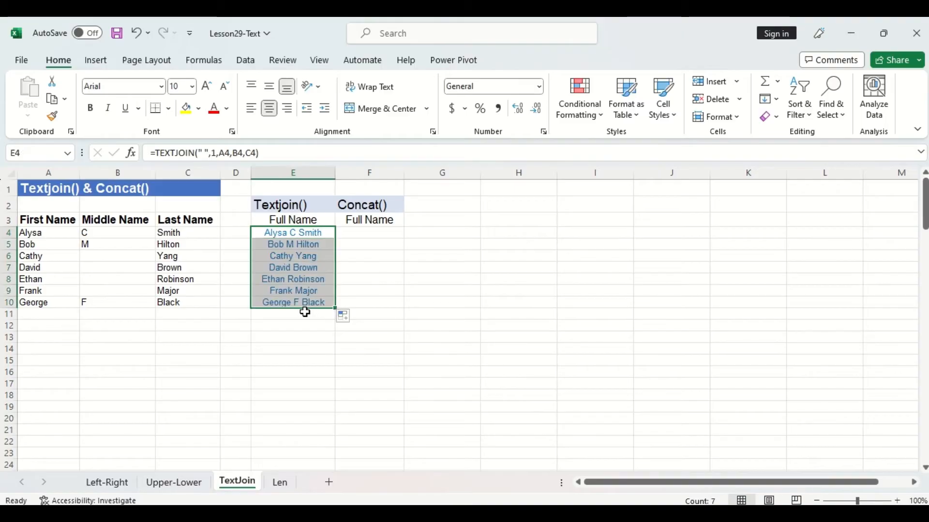
click(292, 314)
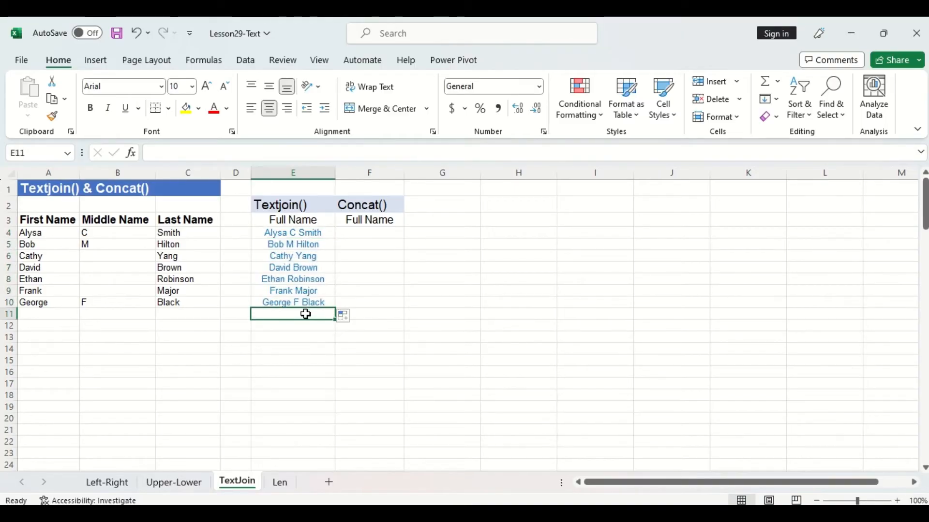
click(369, 233)
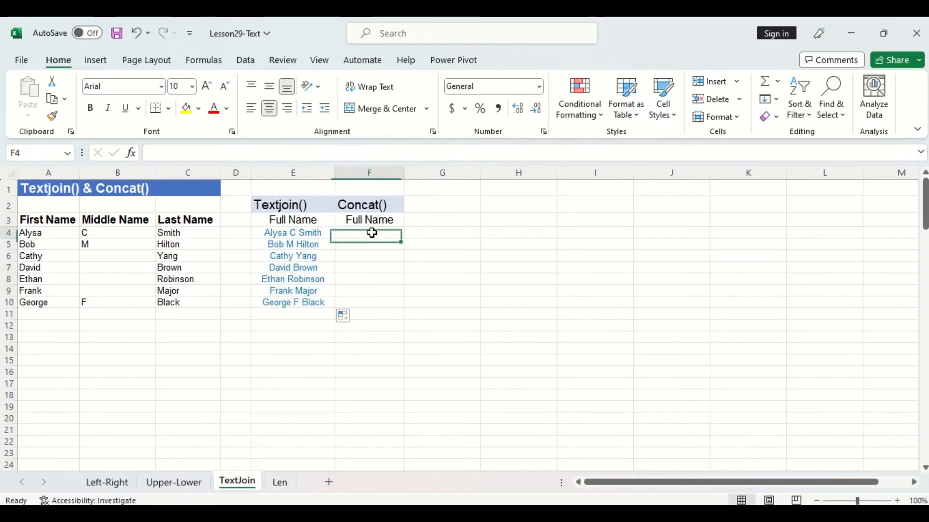
- Enter =CONCAT(A4," ",B4," ",C4) in F4, fill the names down, then open the Len sheet
text(=conca)
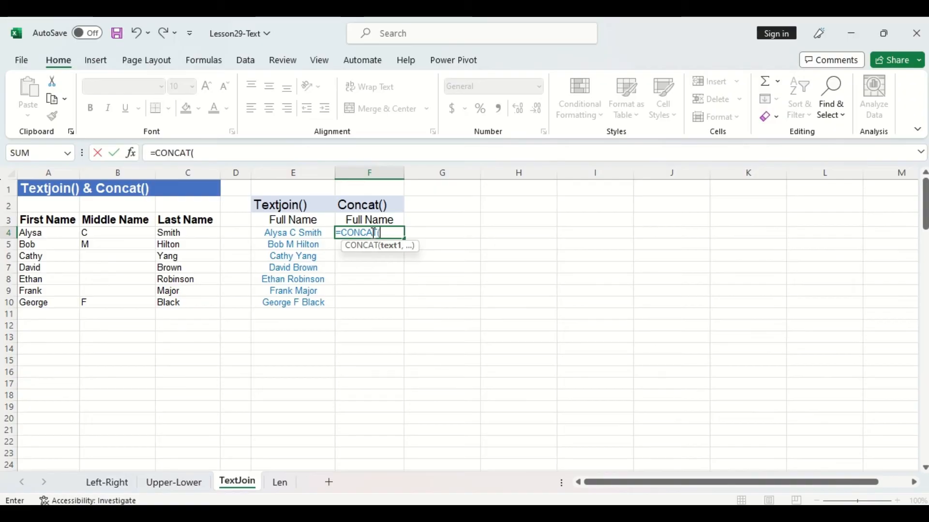
mouse_move(85, 250)
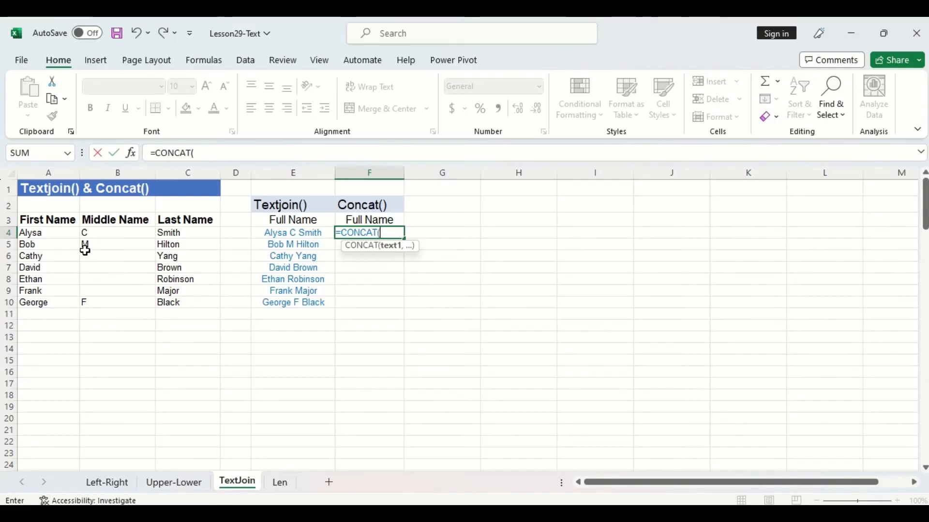
click(48, 232)
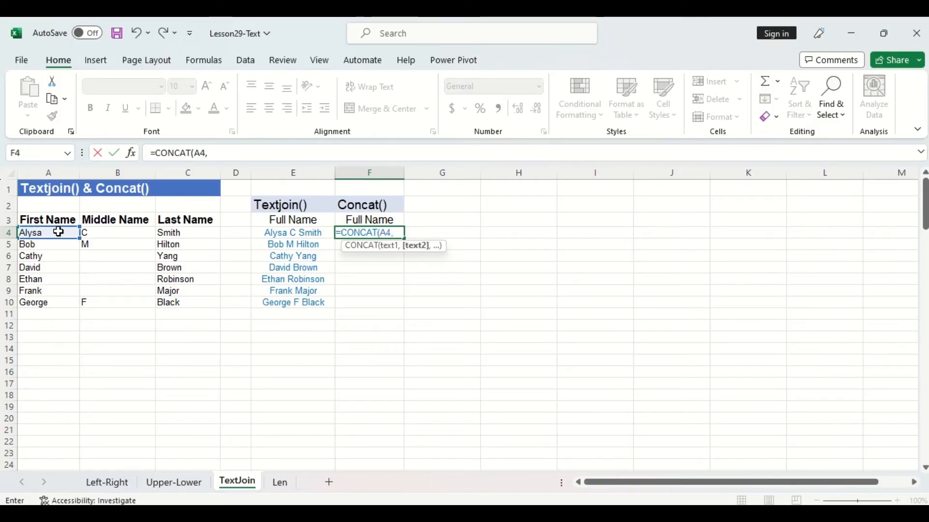
text(")
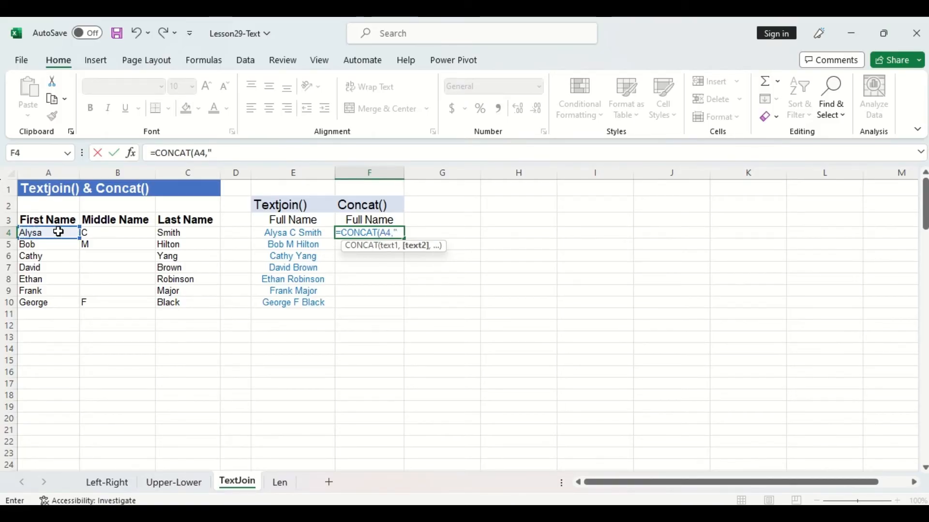
text(",)
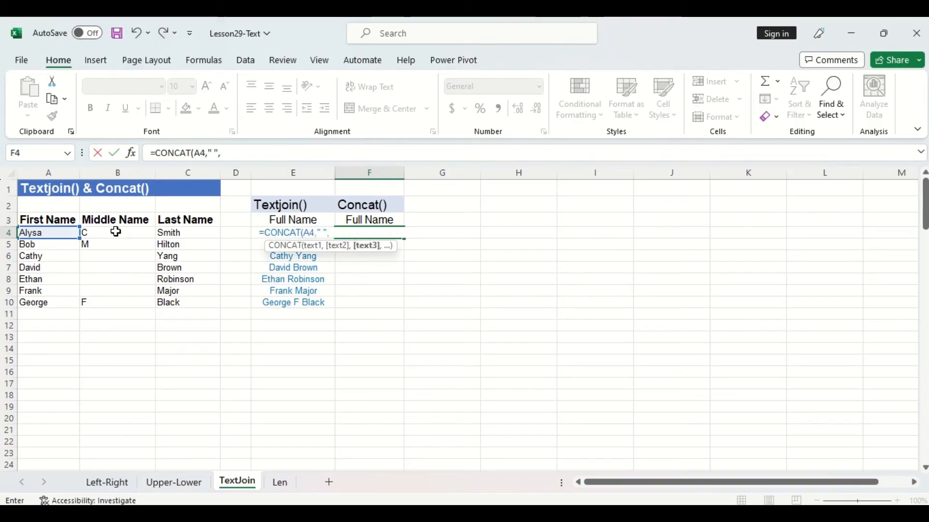
click(117, 232)
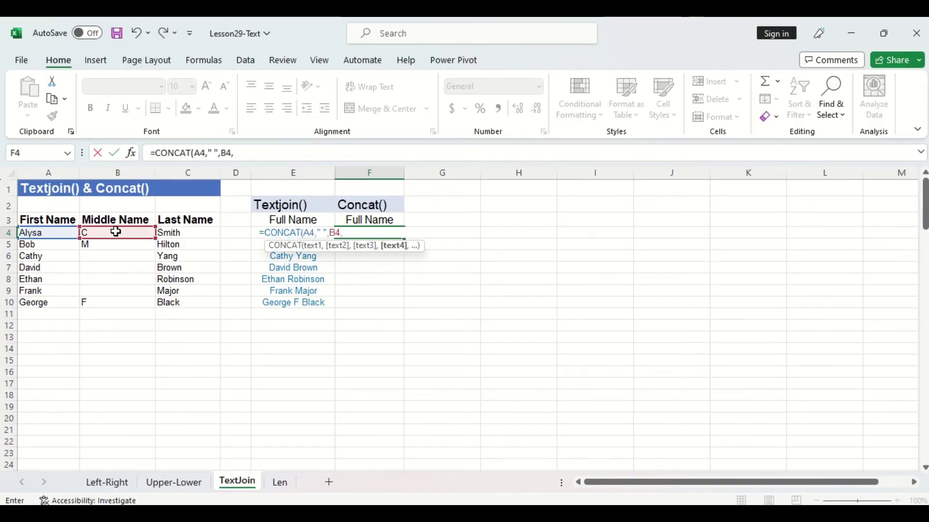
text(" ",)
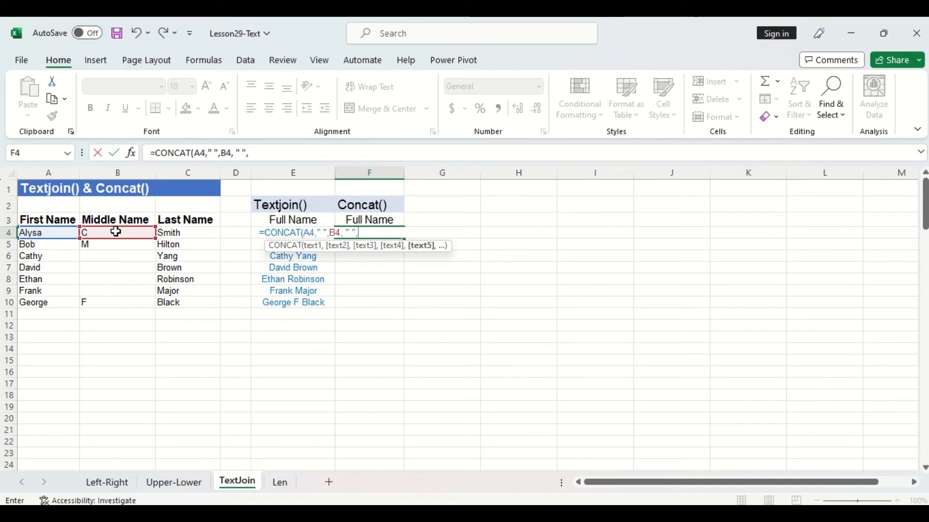
click(188, 232)
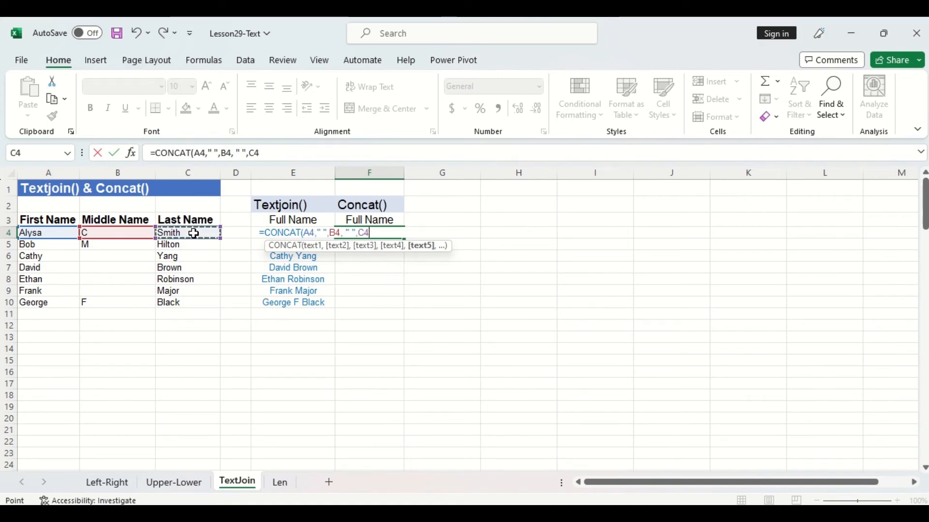
key(Enter)
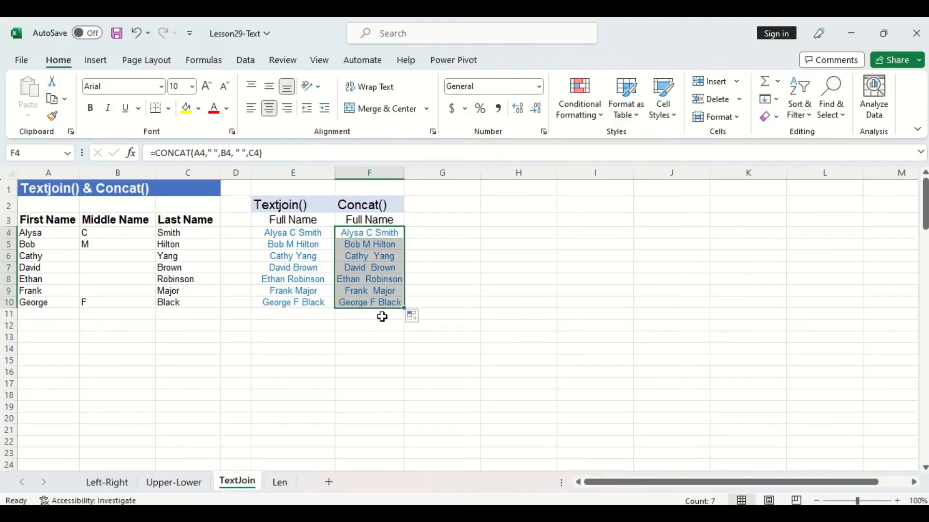
click(369, 314)
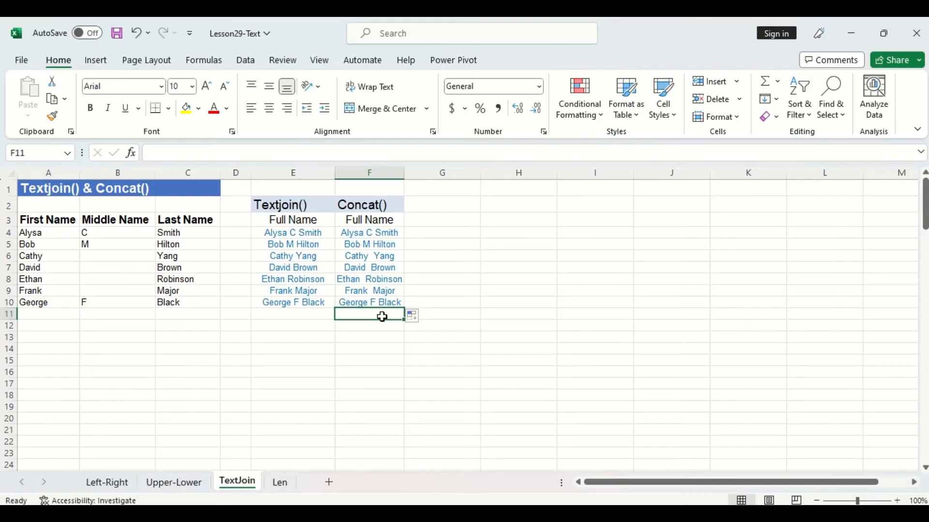
click(280, 482)
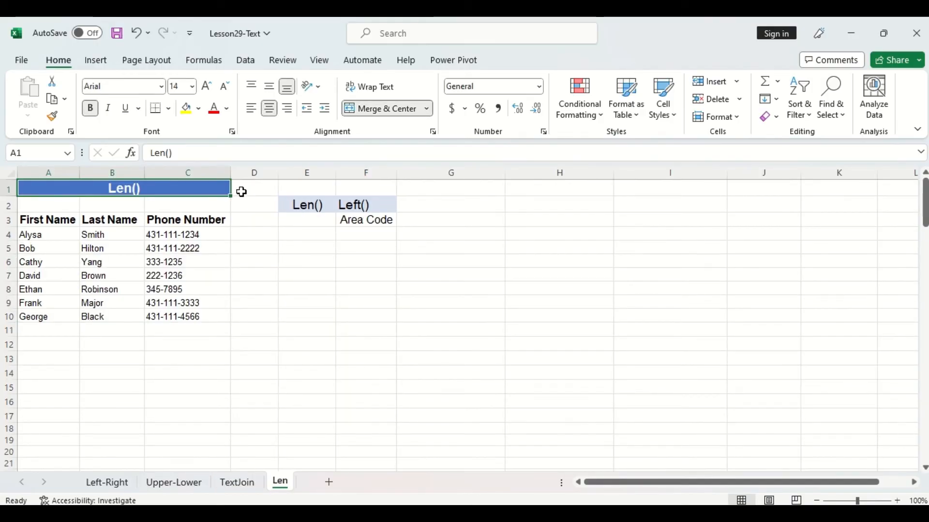
mouse_move(217, 229)
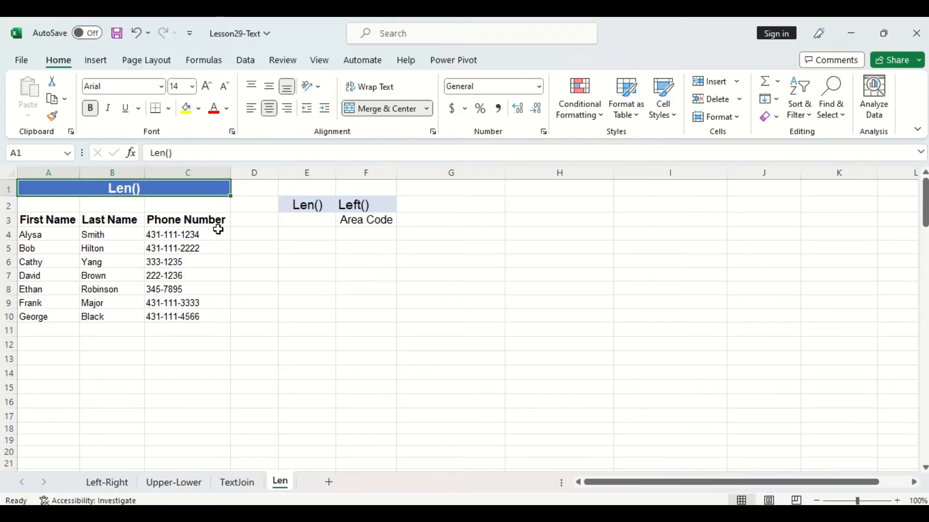
click(187, 262)
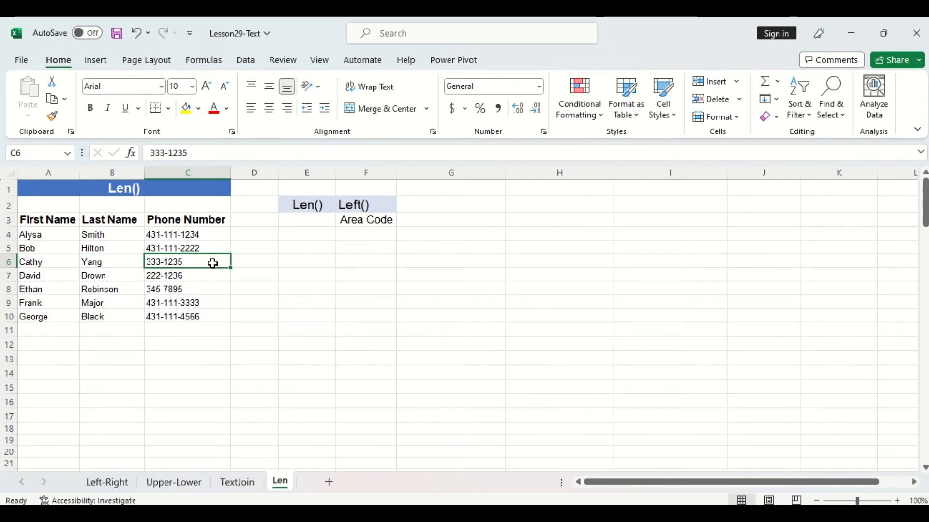
click(187, 234)
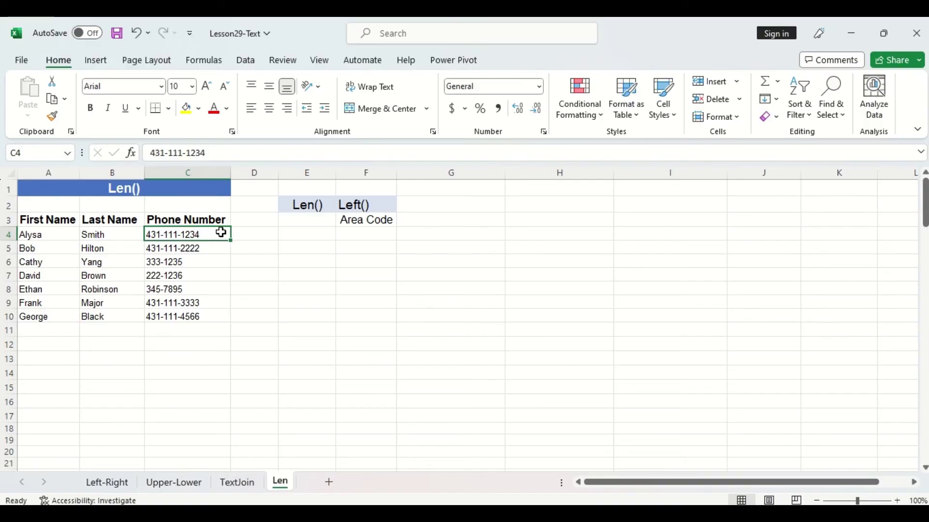
mouse_move(212, 307)
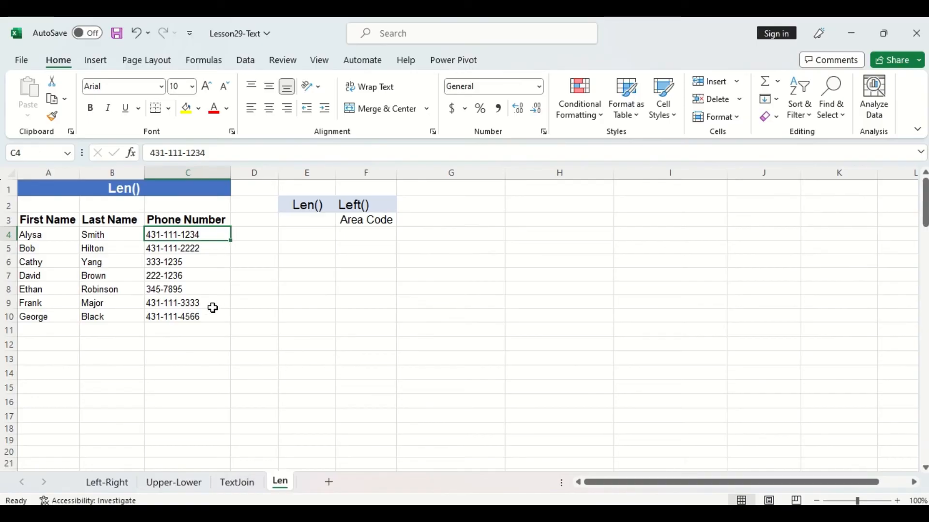
mouse_move(211, 321)
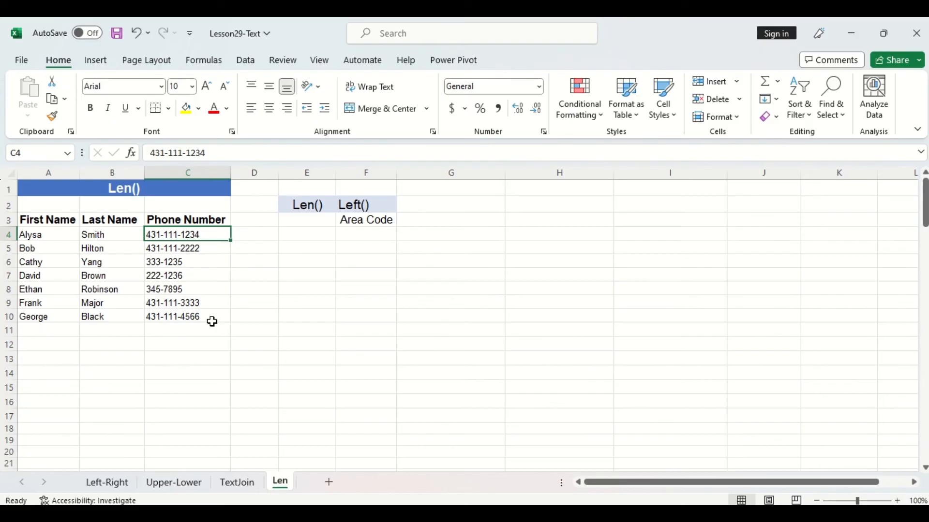
mouse_move(219, 266)
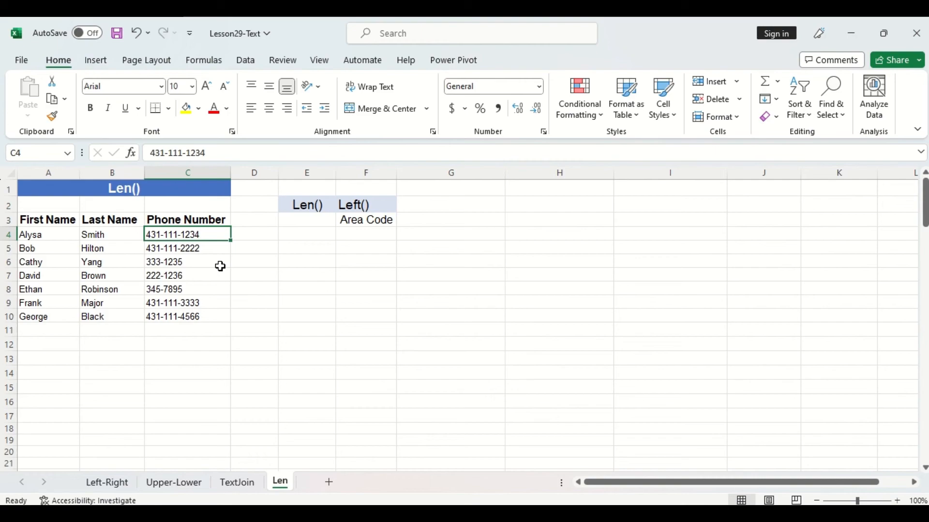
mouse_move(218, 289)
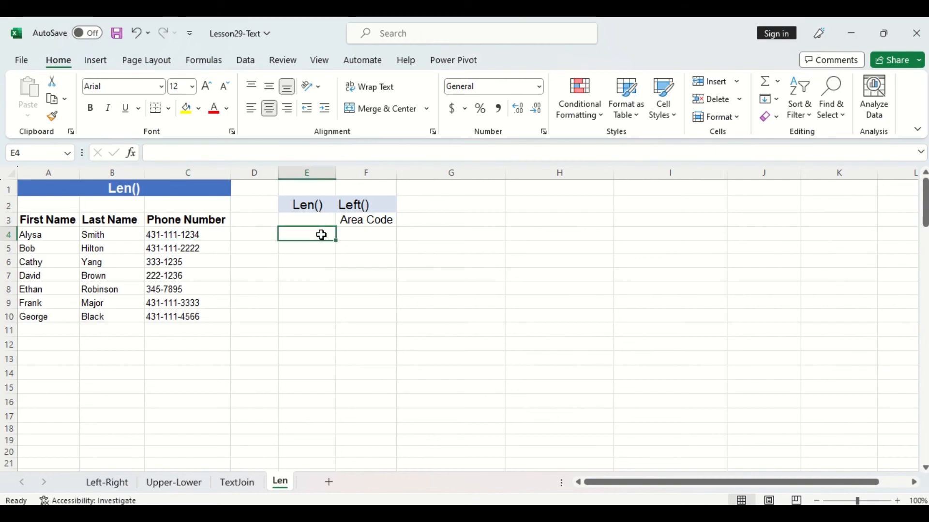
- Enter =LEN(C4) in E4 and copy it down the Len() column to E10
text(=LEN()
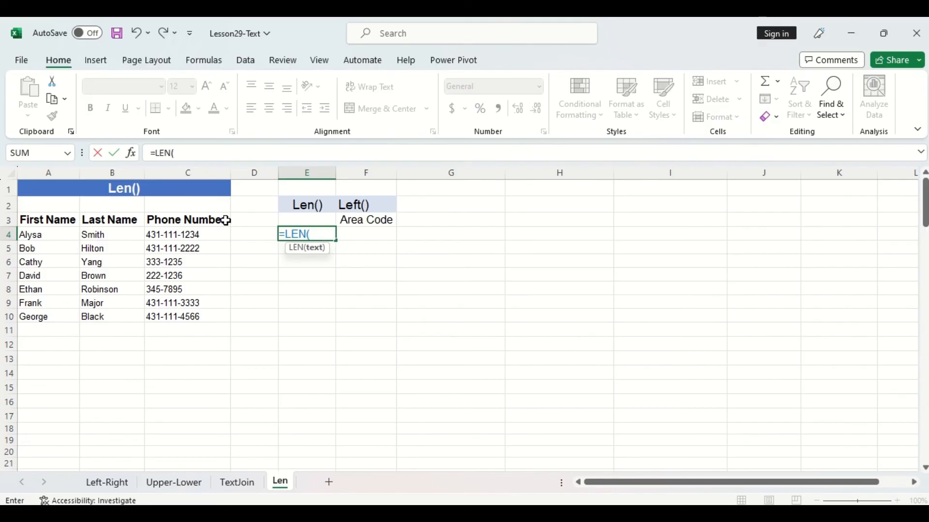
key(Enter)
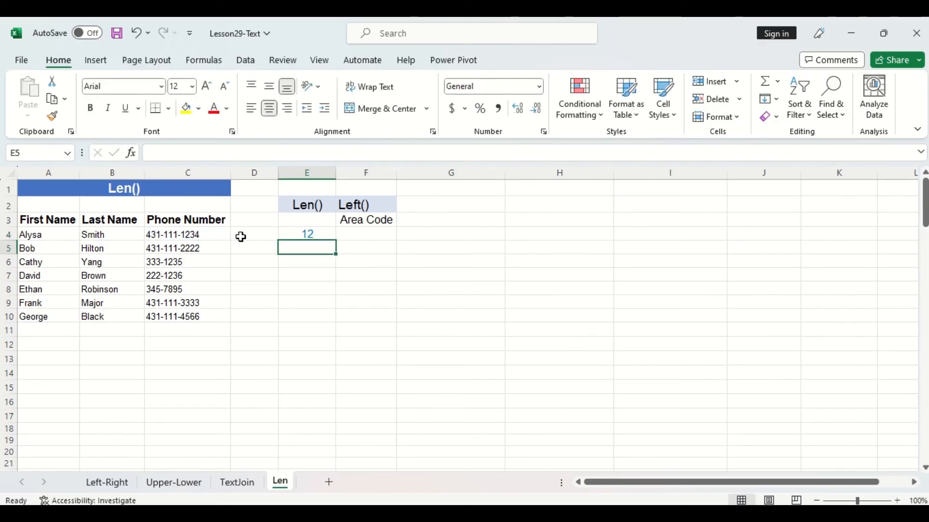
click(306, 234)
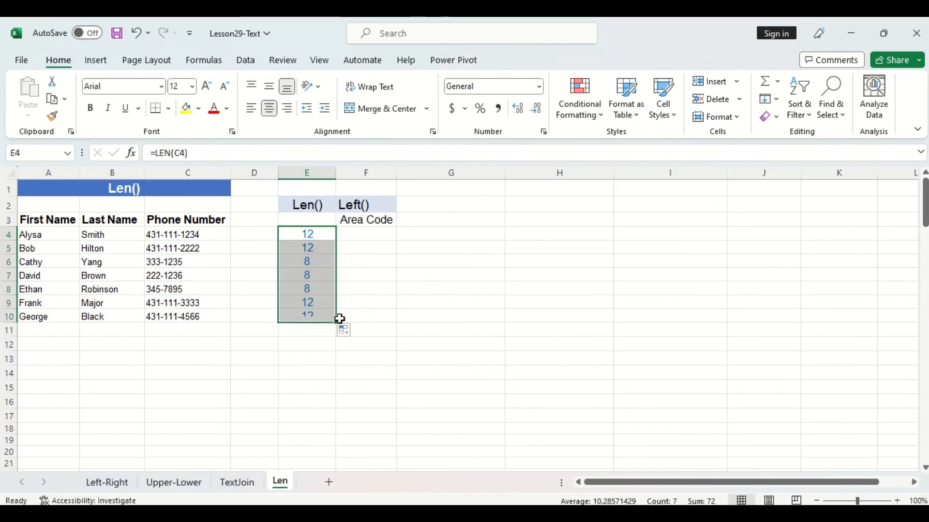
click(365, 235)
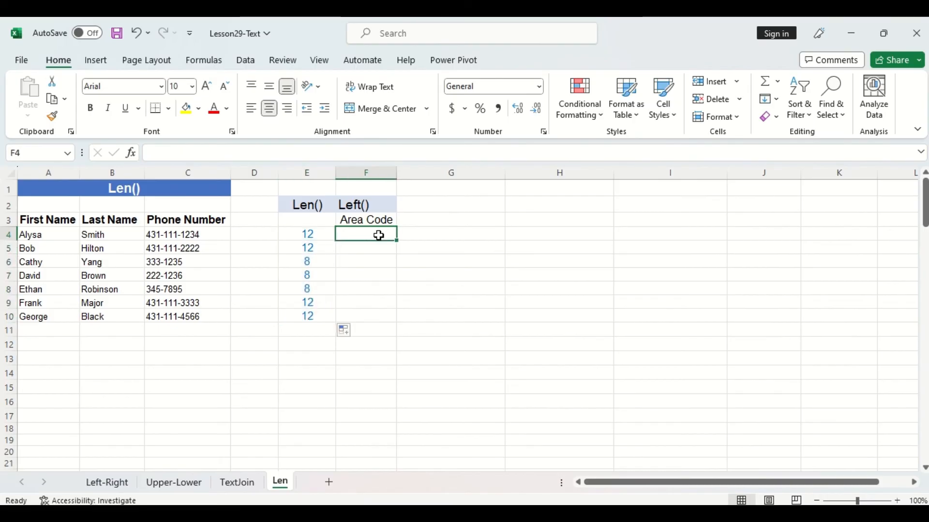
- Enter =IF(E4=8,204,LEFT(C4,3)) in F4, showing area code 431
text(=IF()
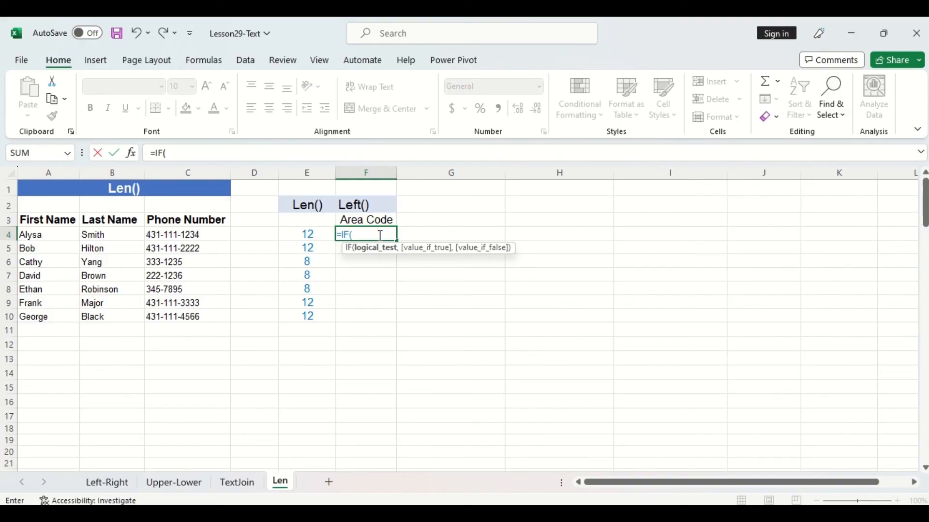
mouse_move(318, 248)
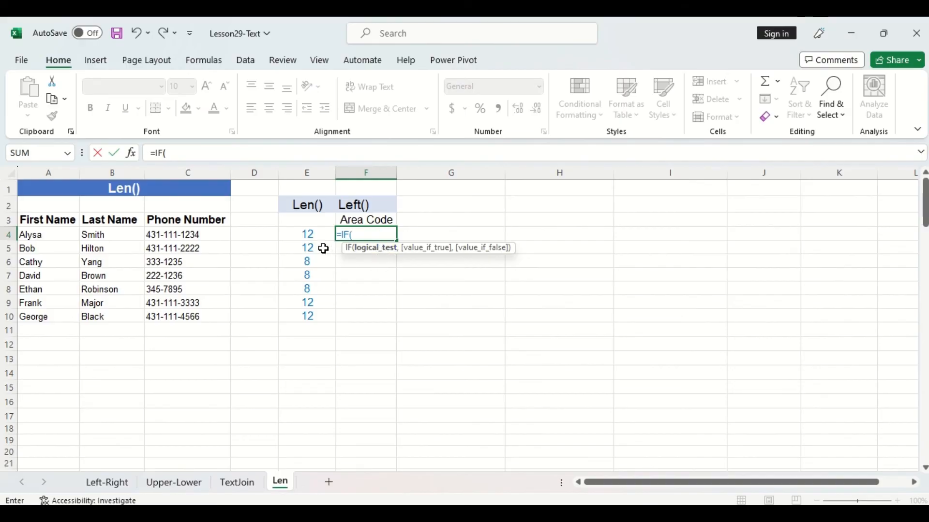
click(307, 234)
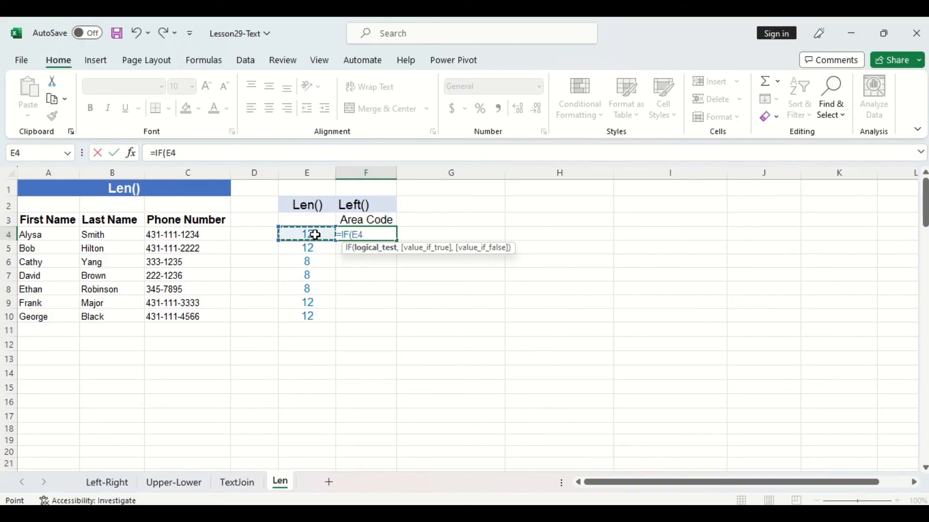
text(=8,)
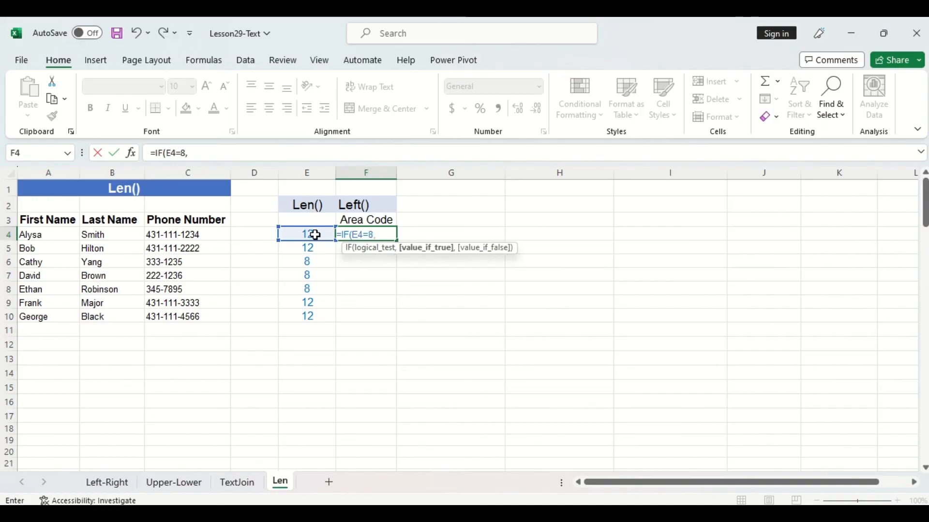
mouse_move(429, 265)
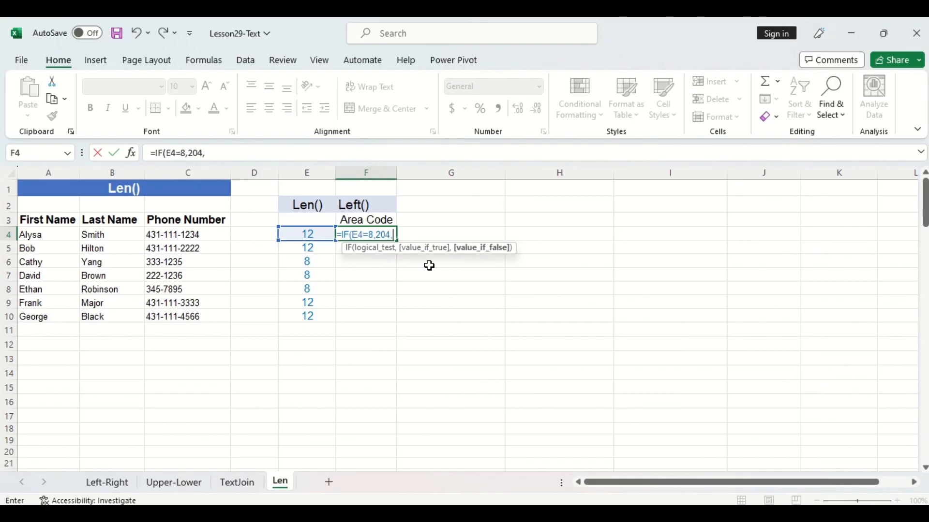
mouse_move(486, 262)
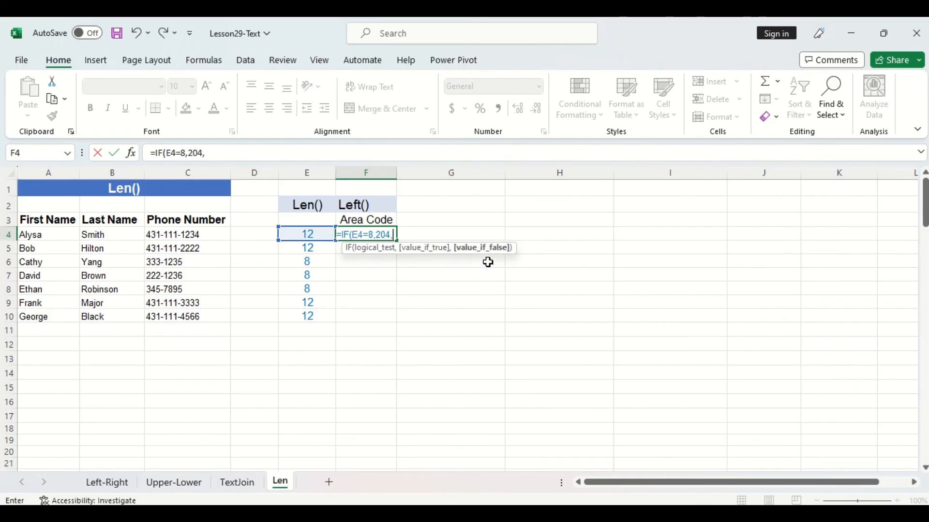
text(le)
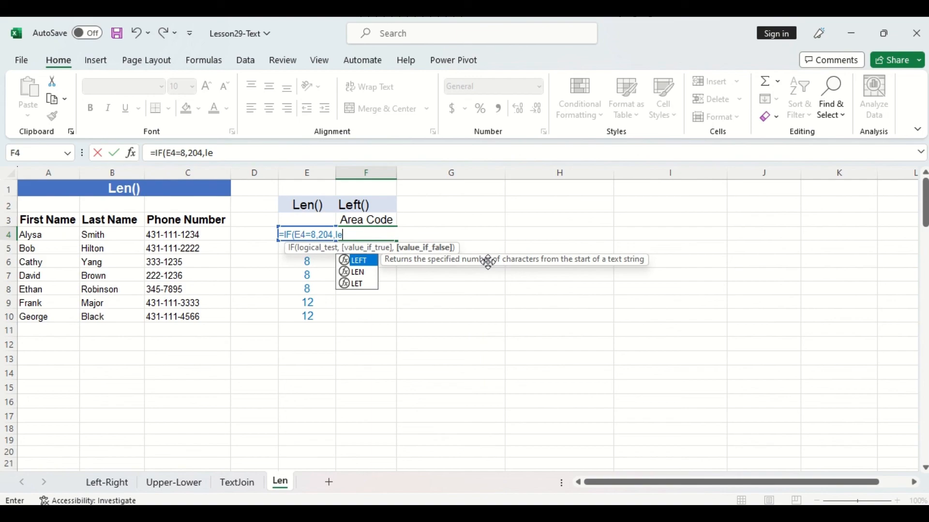
double_click(358, 260)
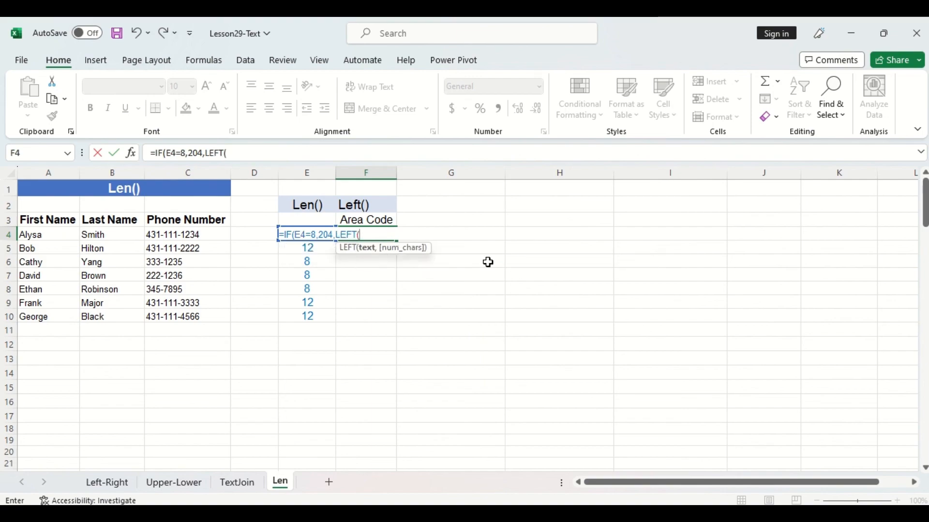
click(187, 234)
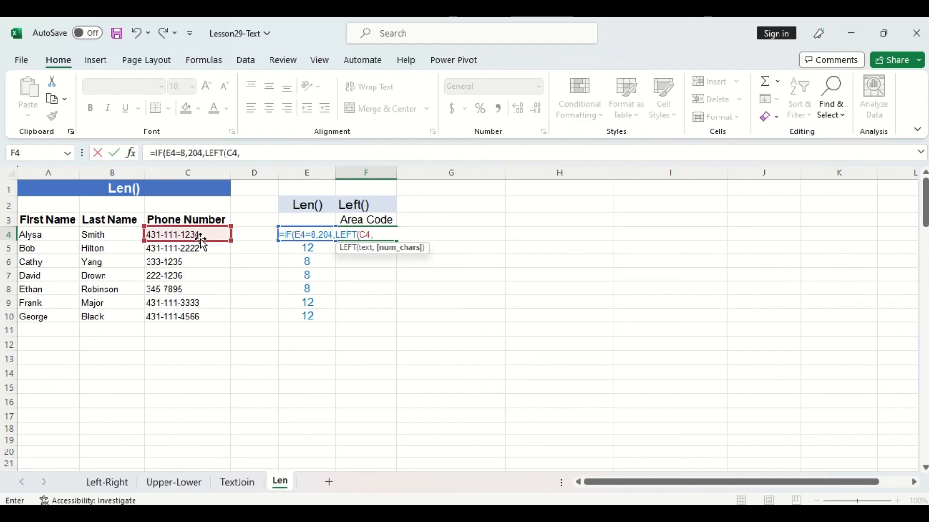
text(3)))
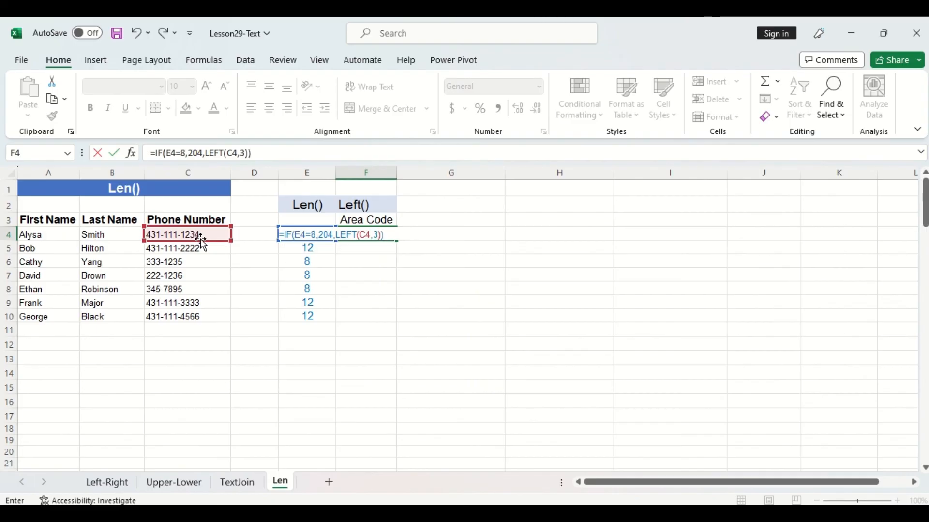
key(Enter)
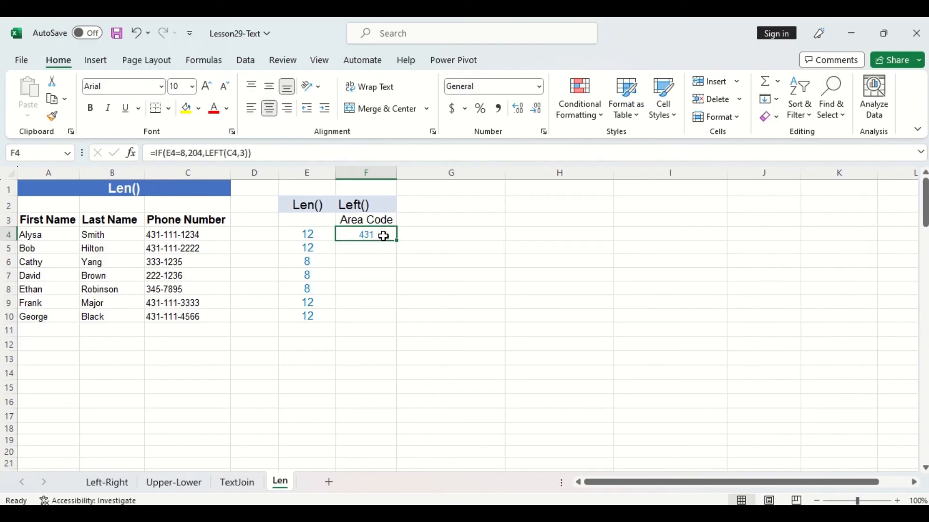